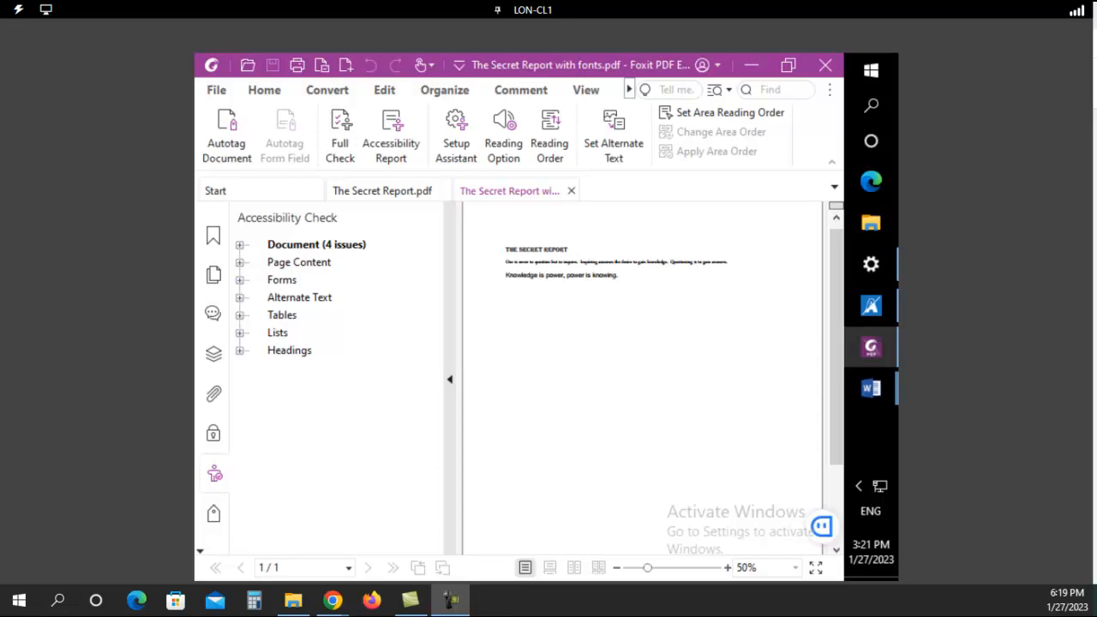
- Raise the display resolution in Windows Settings and keep the change
{"action": "left_click", "coordinate": [871, 264]}
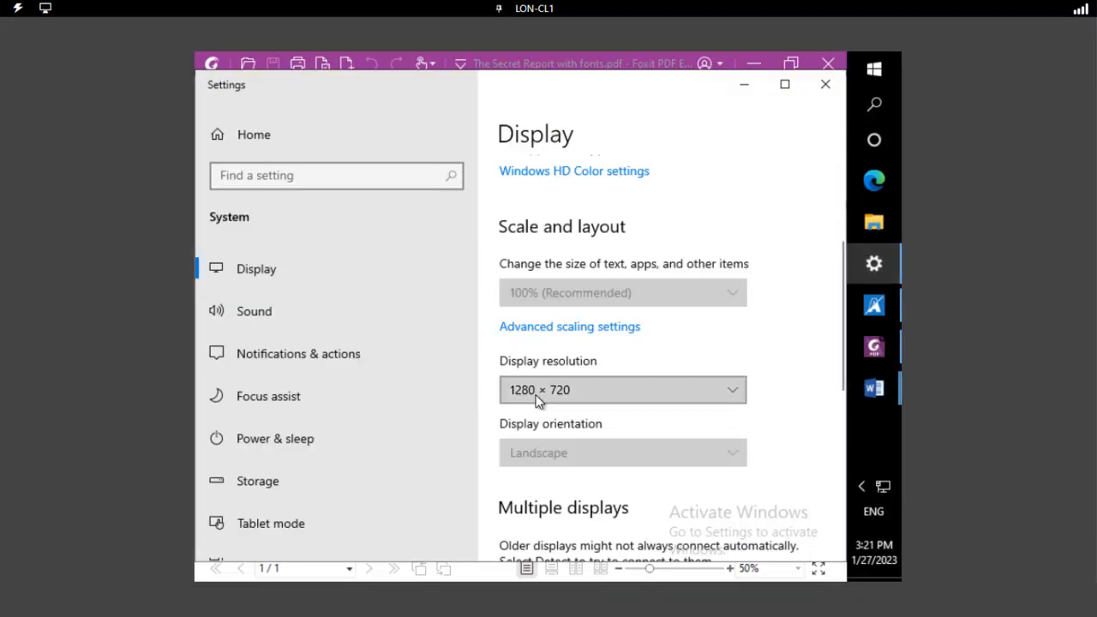
{"action": "left_click", "coordinate": [621, 390]}
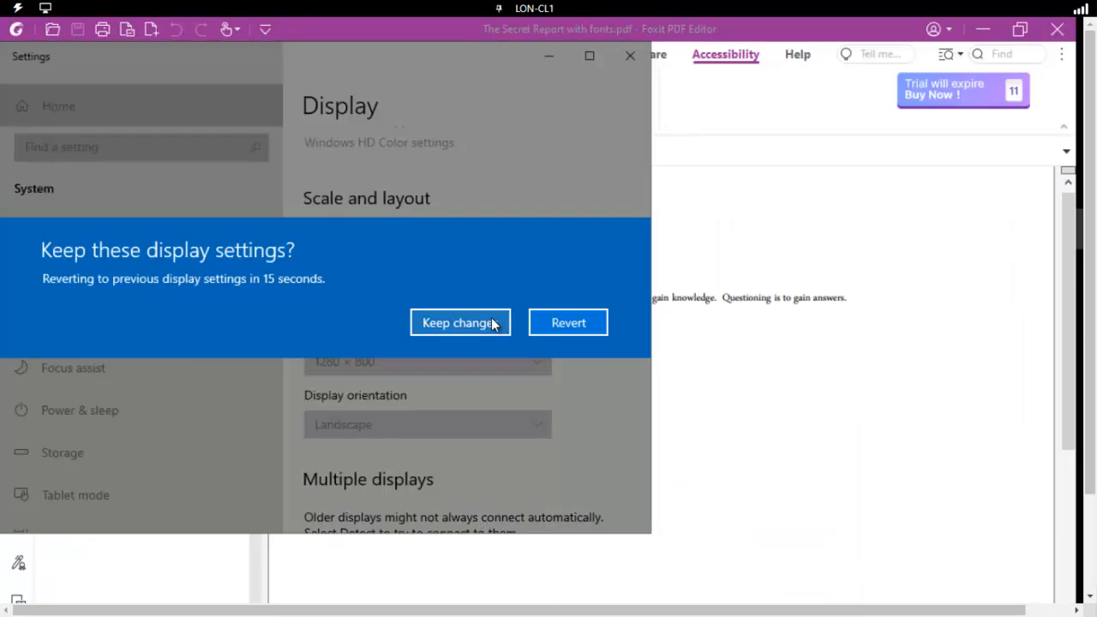
{"action": "left_click", "coordinate": [460, 322]}
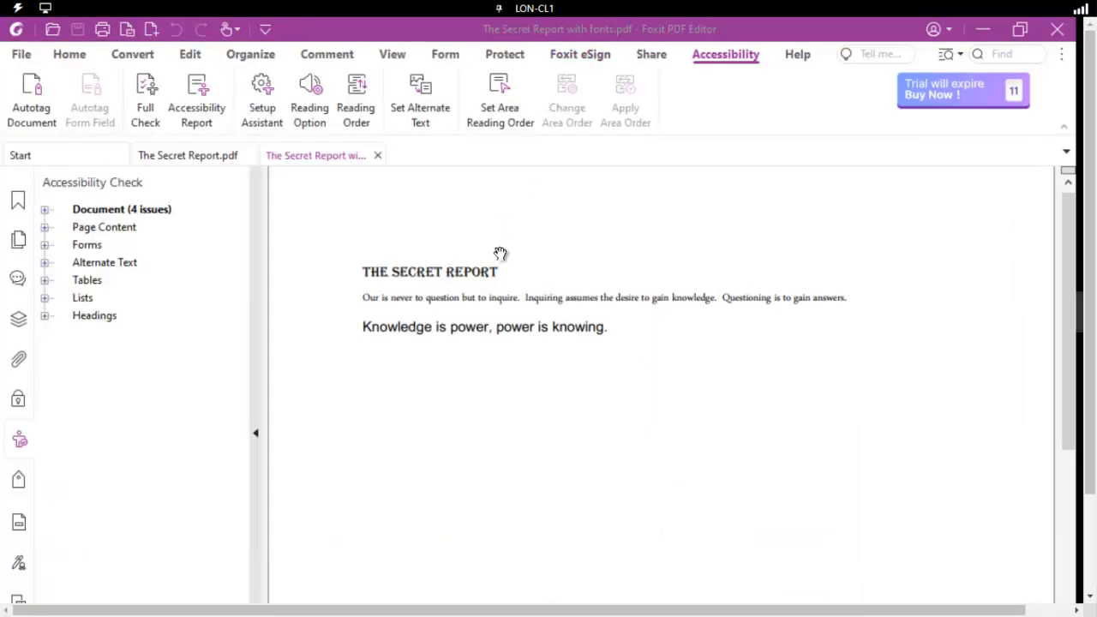
{"action": "mouse_move", "coordinate": [642, 518]}
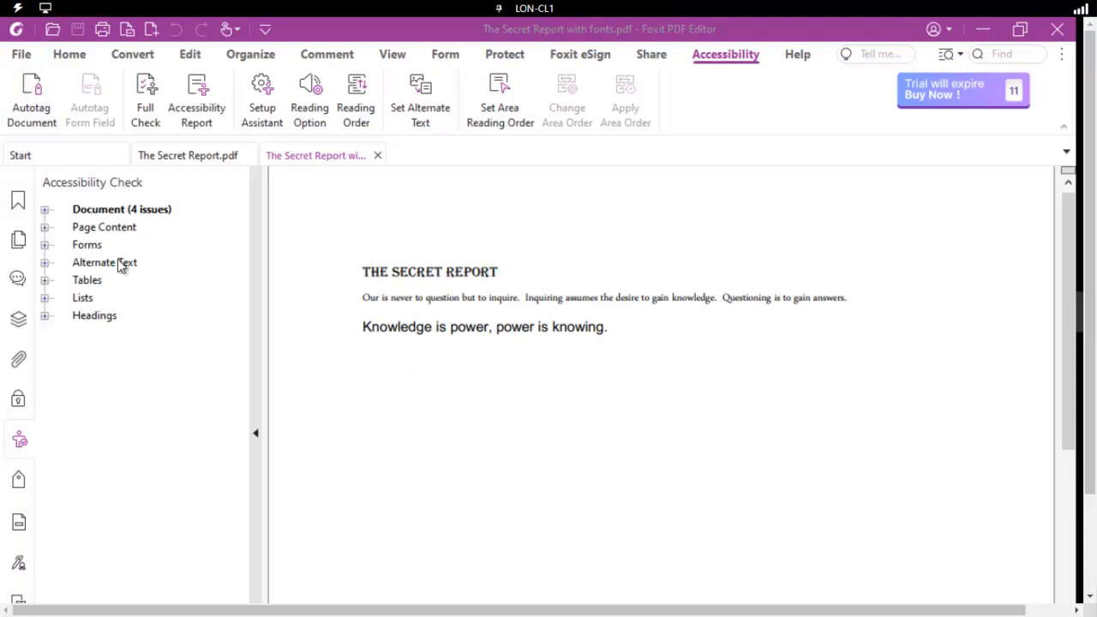
- Expand the Document accessibility results showing failed Title and Primary language, then reach the Convert tools
{"action": "left_click", "coordinate": [45, 209]}
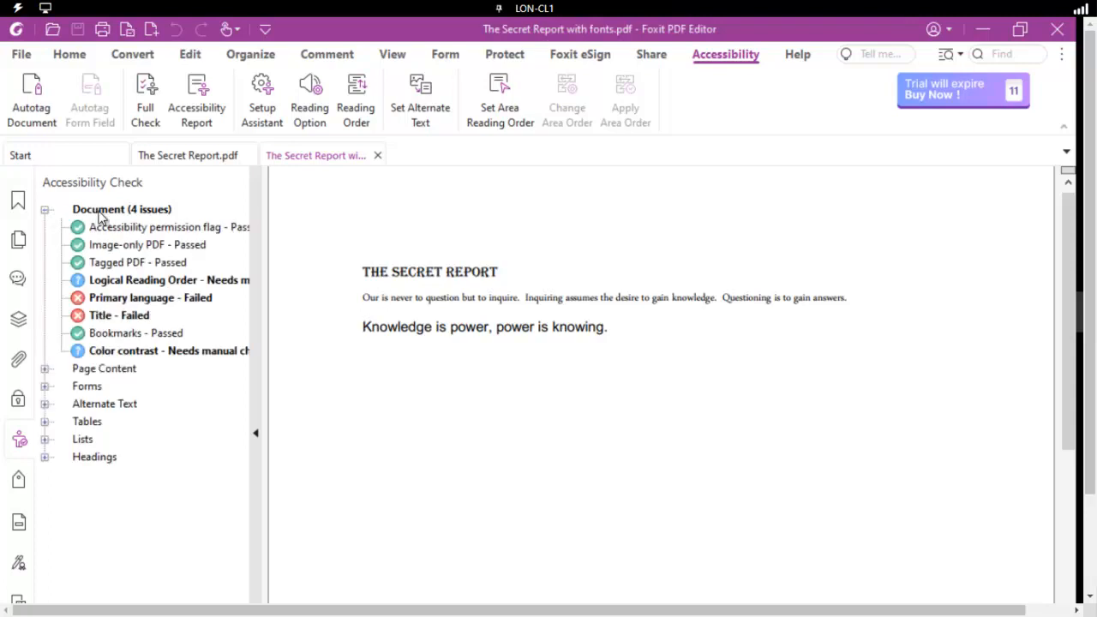
{"action": "mouse_move", "coordinate": [123, 358]}
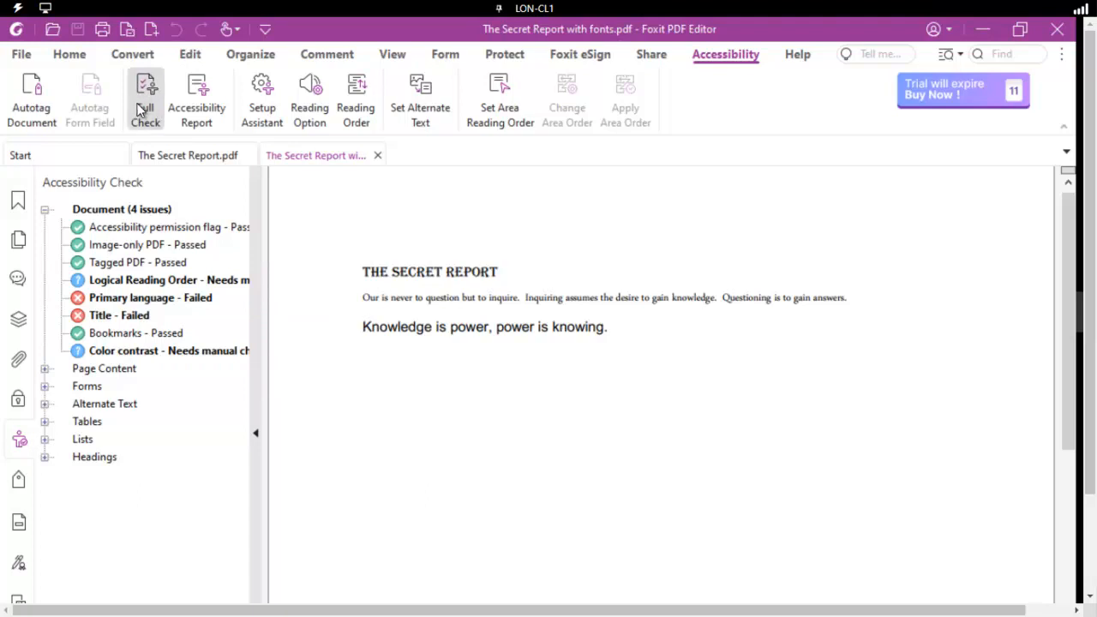
{"action": "mouse_move", "coordinate": [157, 106]}
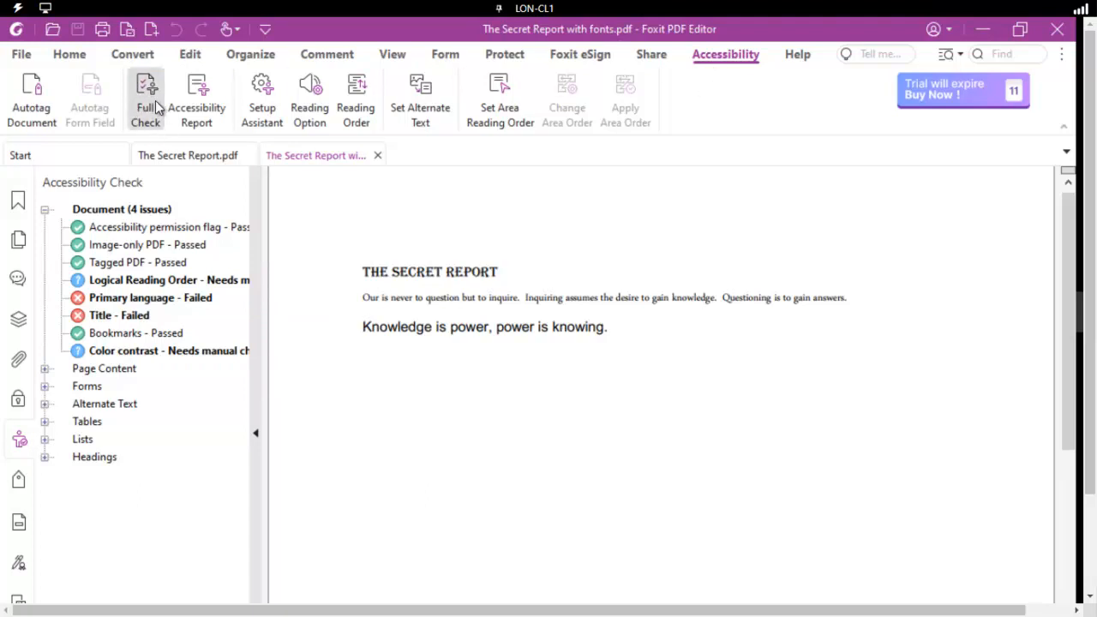
{"action": "mouse_move", "coordinate": [192, 528]}
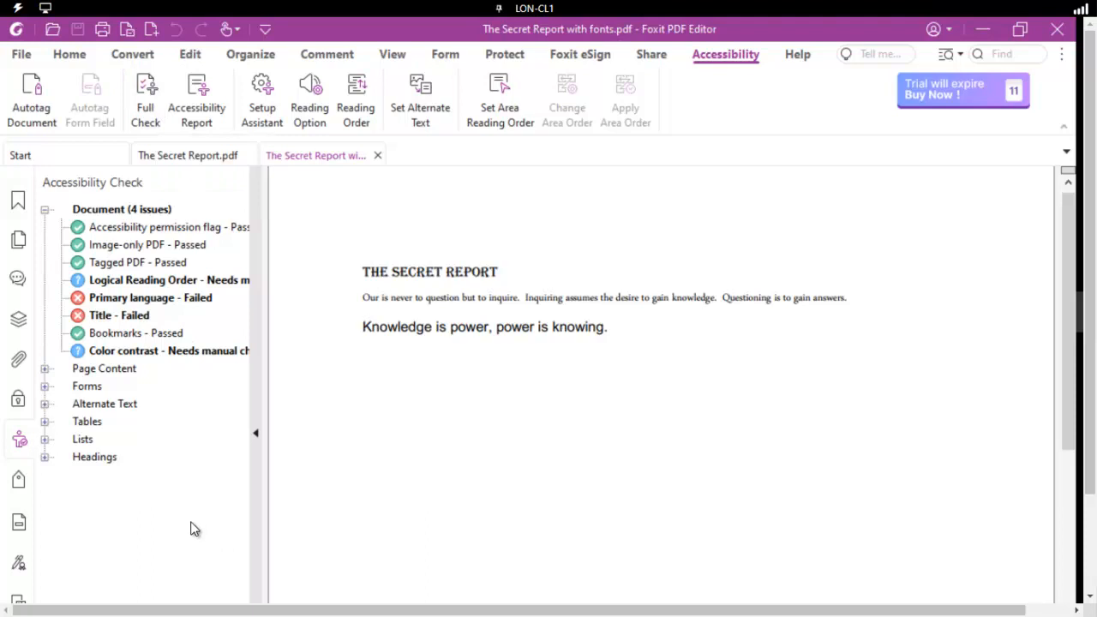
{"action": "left_click", "coordinate": [132, 53]}
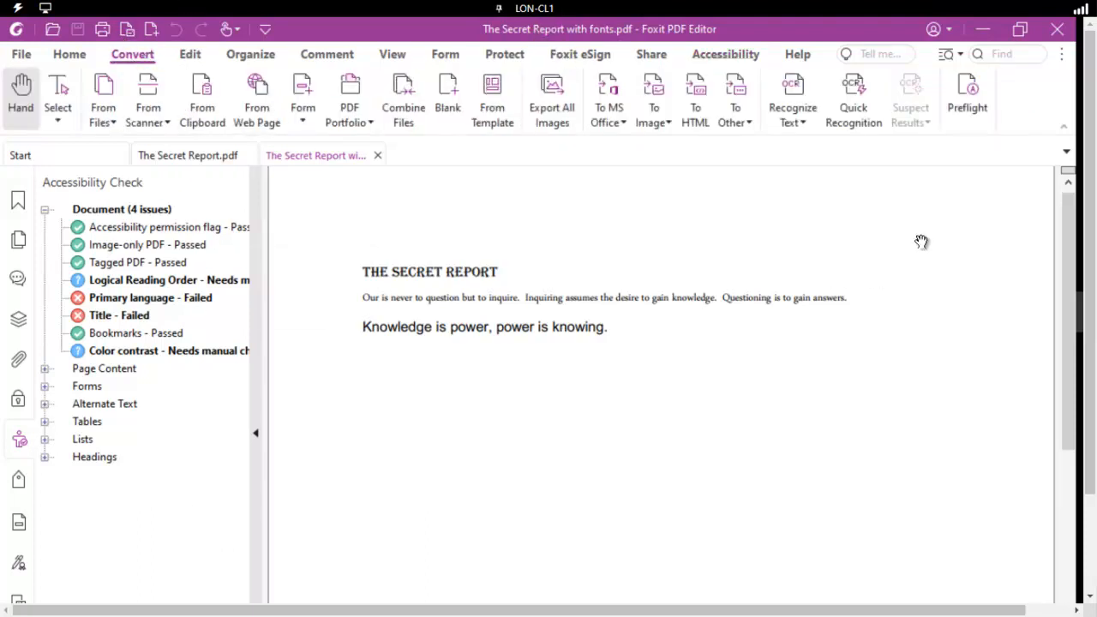
- Select the 'Verify compliance with PDF/UA-1 (syntax checks only)' profile in Preflight
{"action": "left_click", "coordinate": [967, 96]}
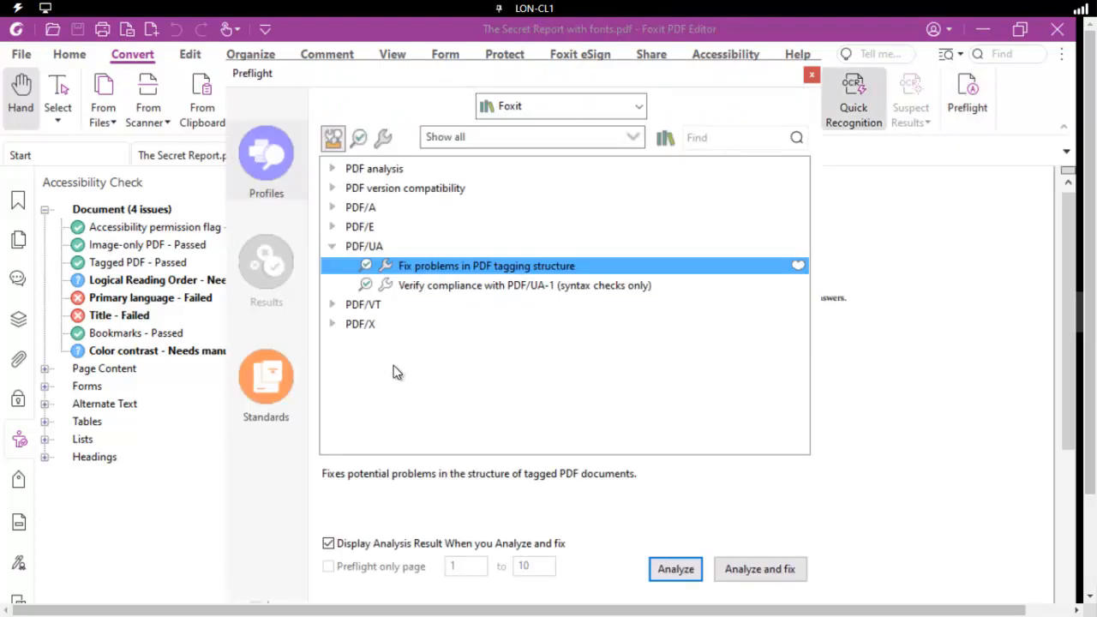
{"action": "mouse_move", "coordinate": [295, 347]}
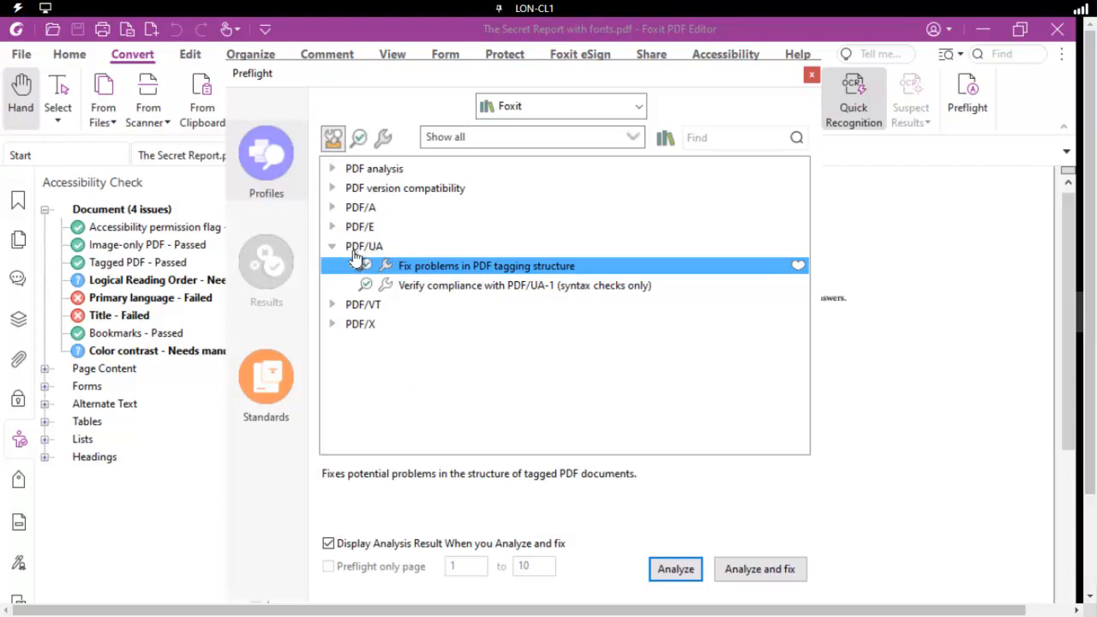
{"action": "left_click", "coordinate": [525, 285]}
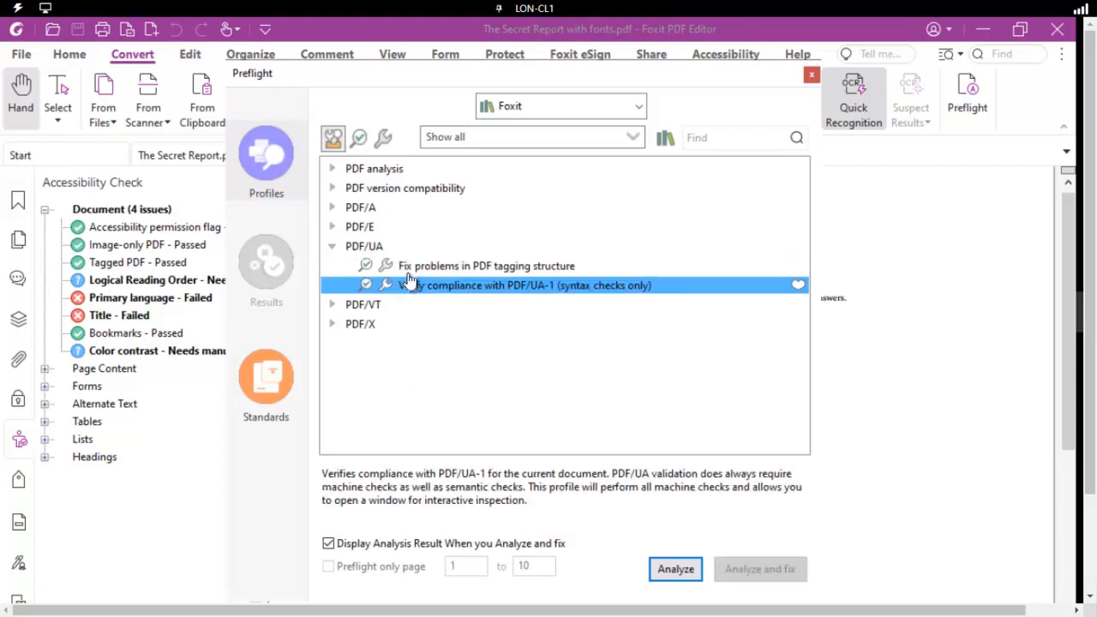
{"action": "left_click", "coordinate": [487, 265]}
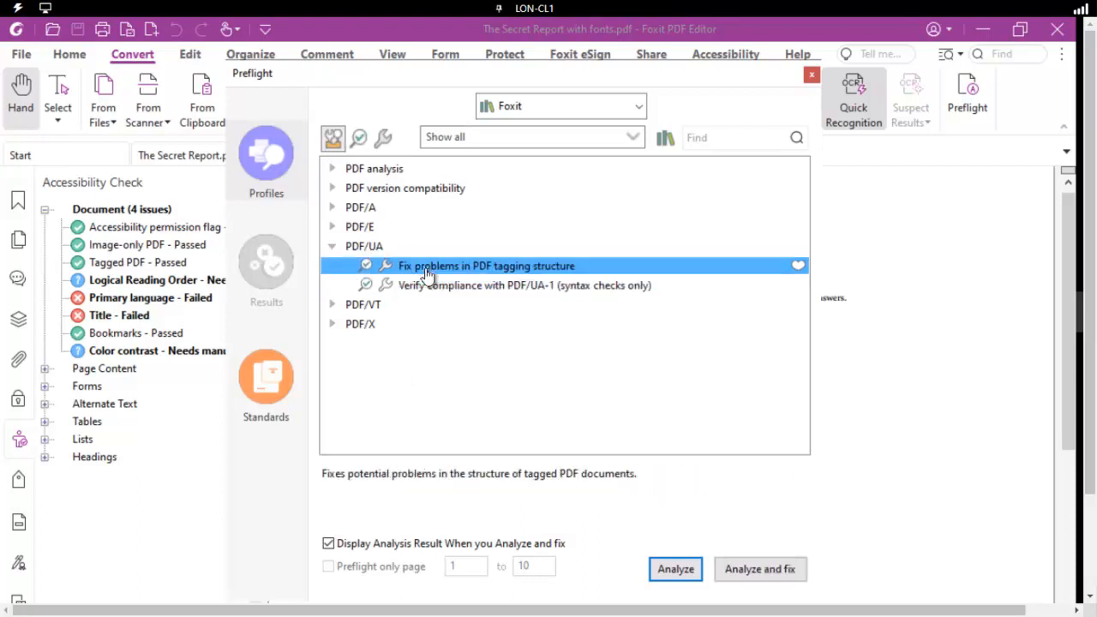
{"action": "mouse_move", "coordinate": [453, 295]}
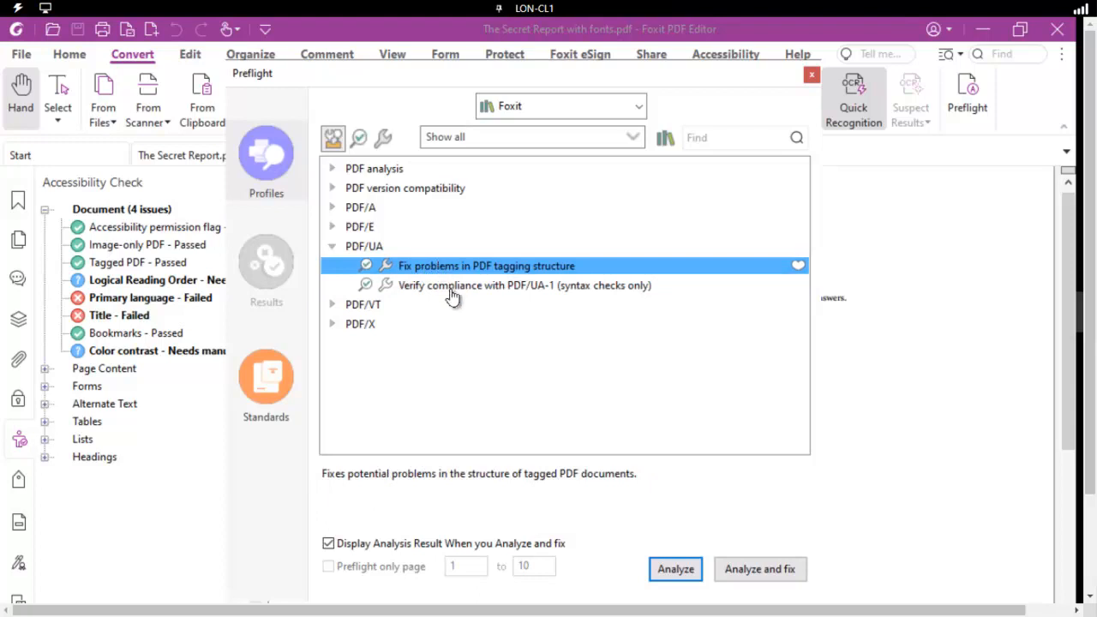
{"action": "left_click", "coordinate": [525, 285]}
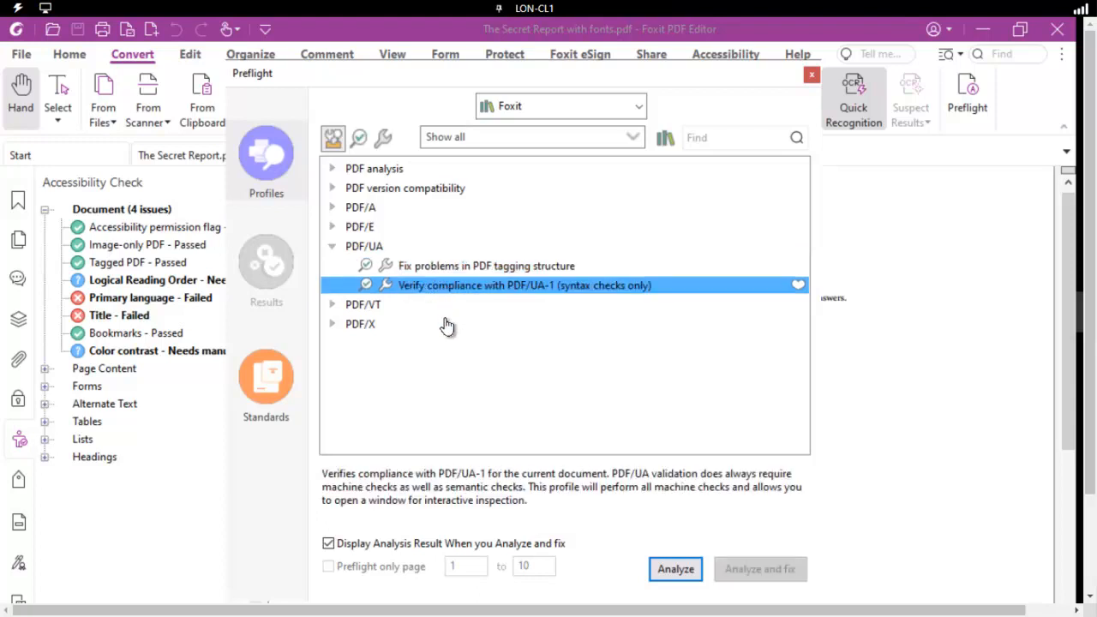
{"action": "mouse_move", "coordinate": [494, 507]}
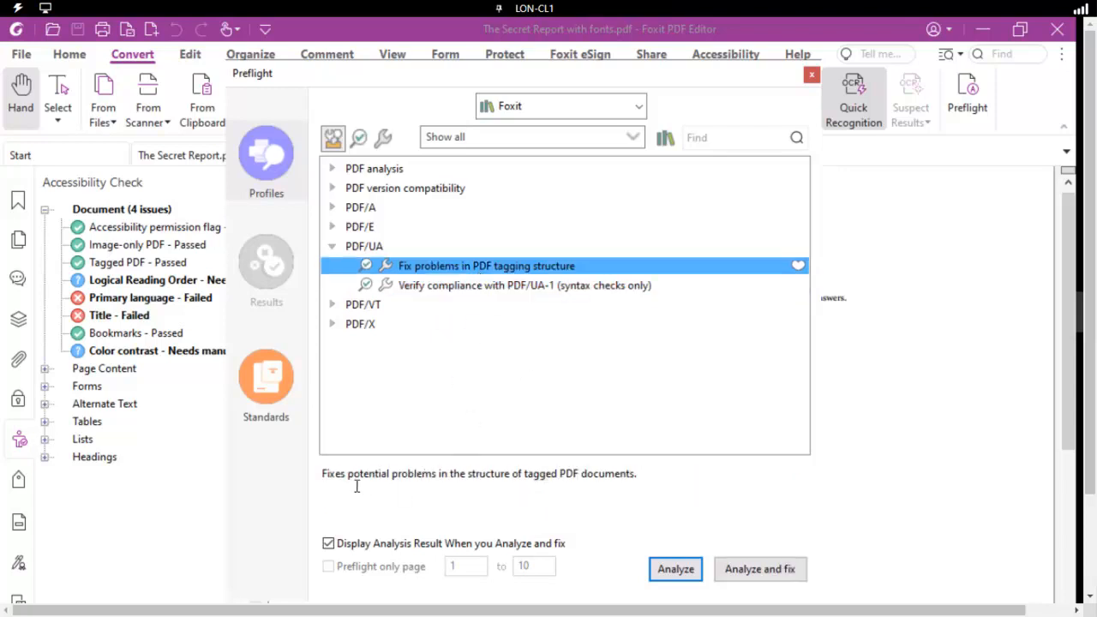
{"action": "left_click", "coordinate": [525, 285]}
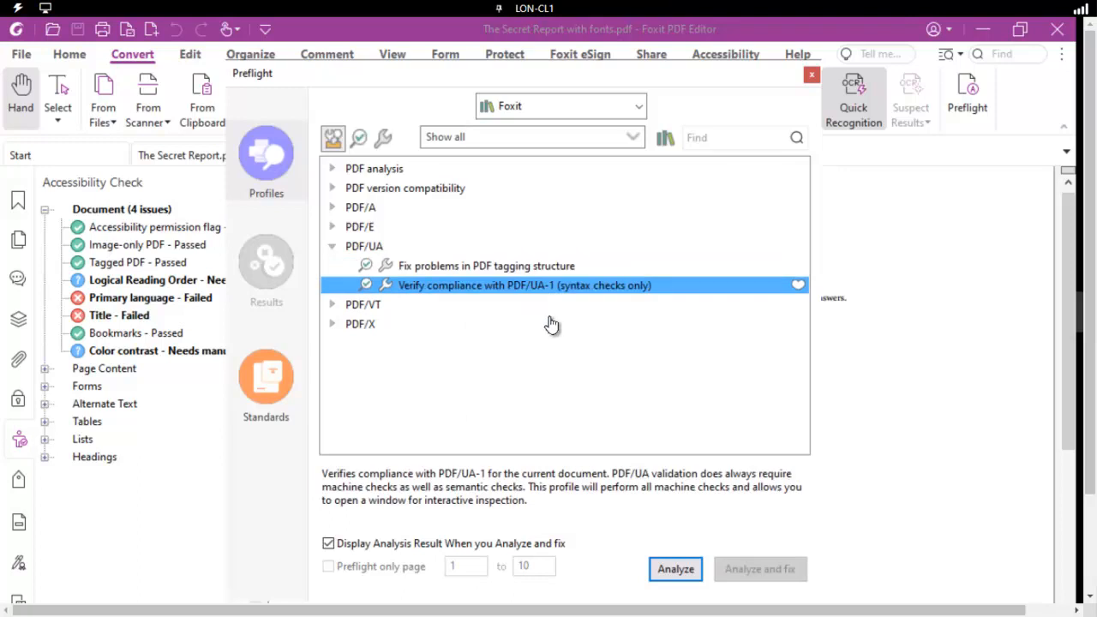
{"action": "mouse_move", "coordinate": [609, 292]}
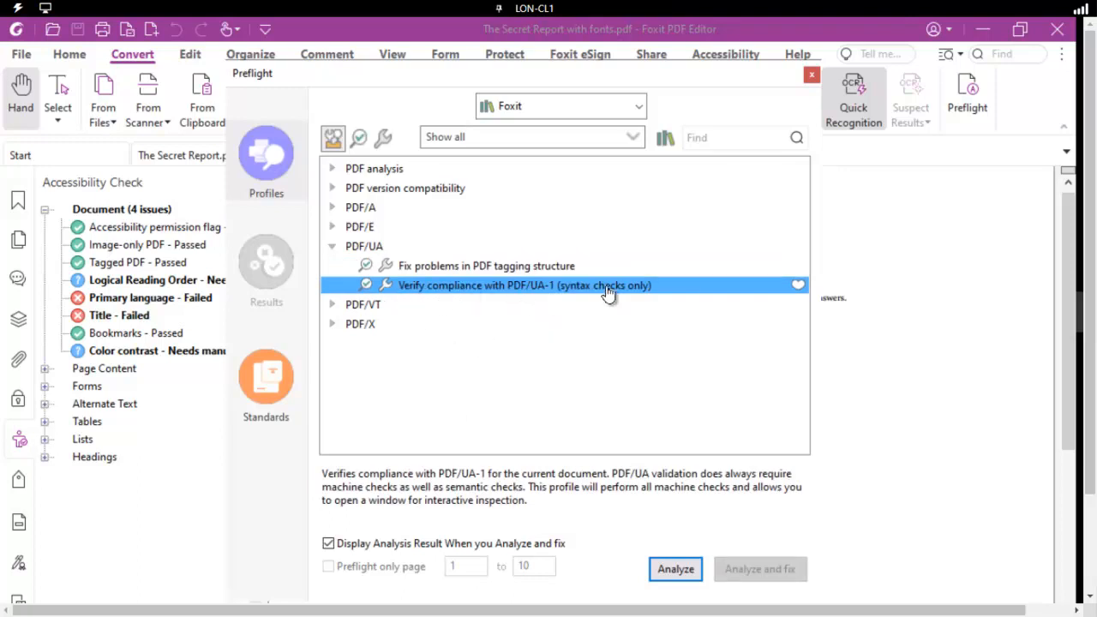
{"action": "mouse_move", "coordinate": [574, 305]}
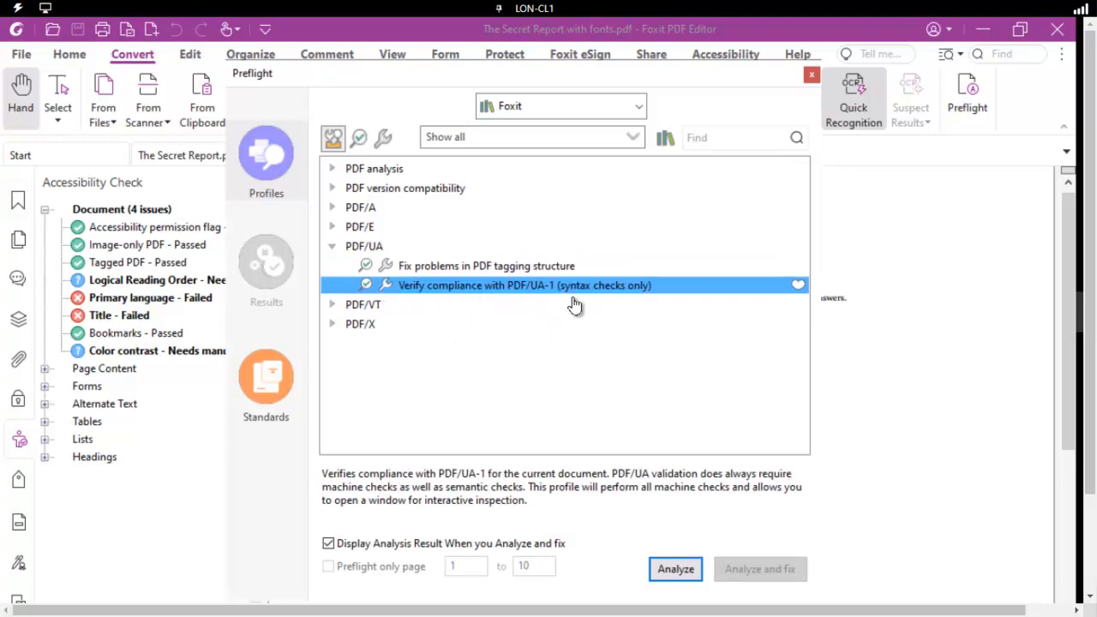
{"action": "mouse_move", "coordinate": [535, 302]}
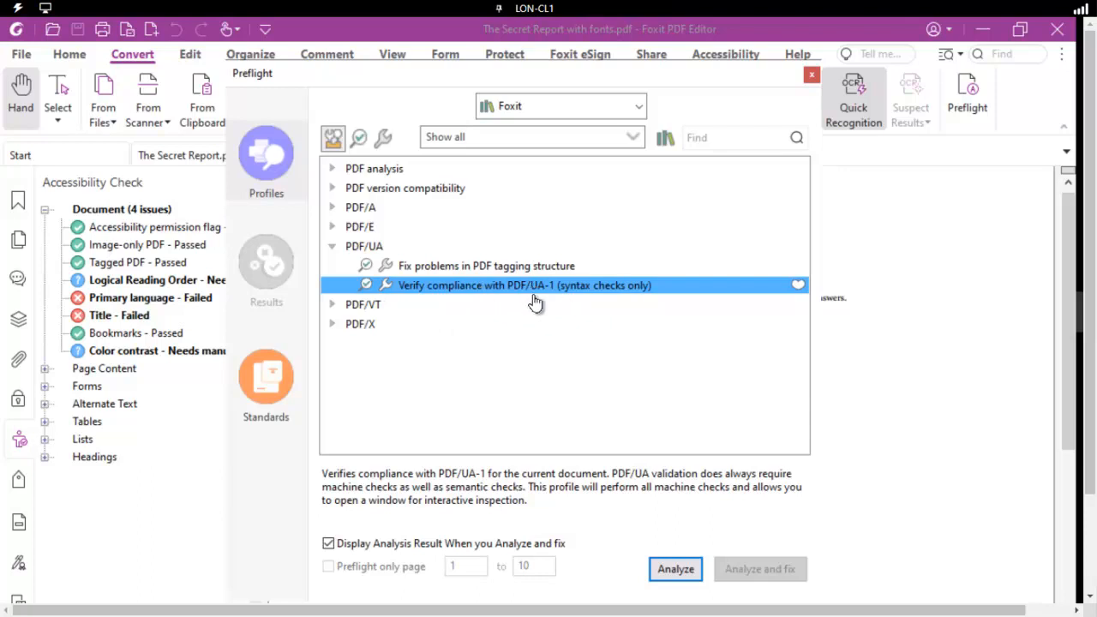
{"action": "mouse_move", "coordinate": [111, 309]}
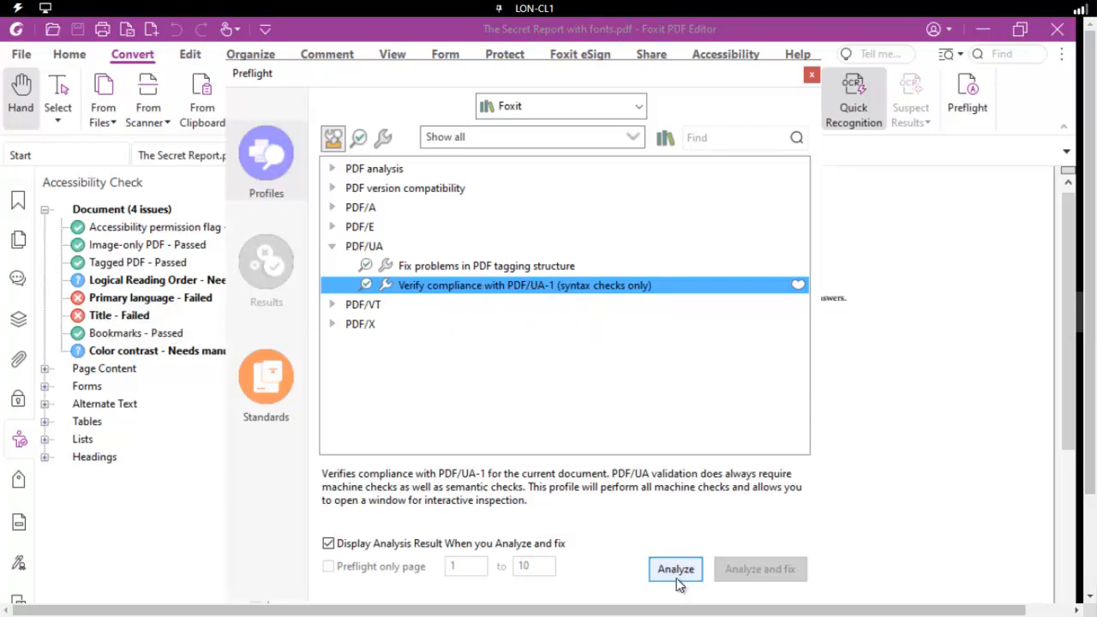
- Run PDF/UA-1 verification and read the DisplayDocTitle, metadata language and Alt language errors
{"action": "left_click", "coordinate": [676, 569]}
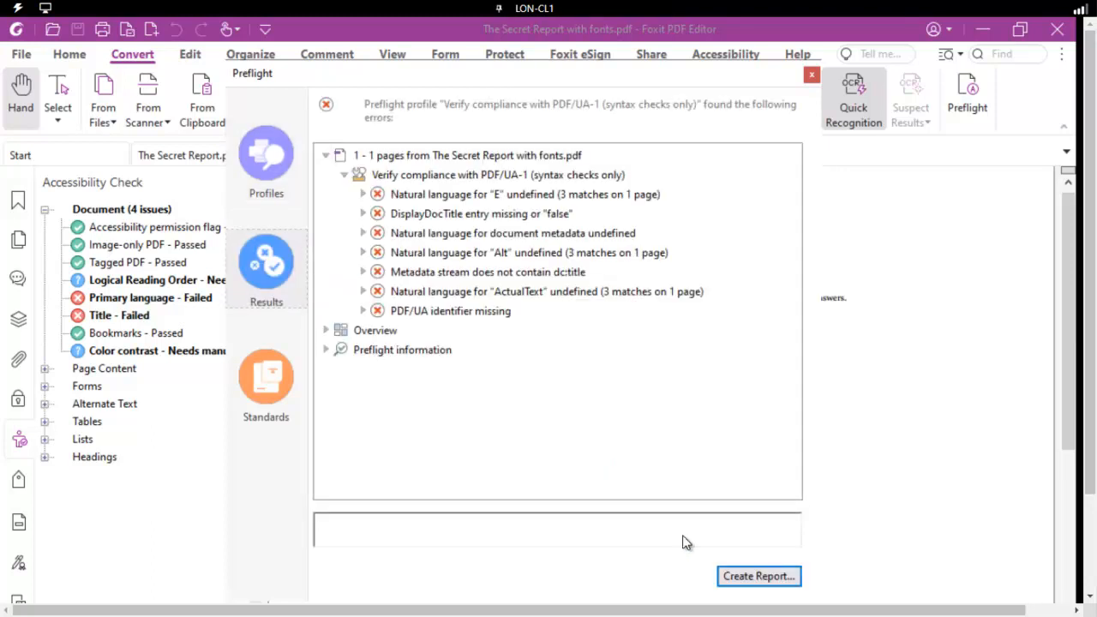
{"action": "mouse_move", "coordinate": [305, 257]}
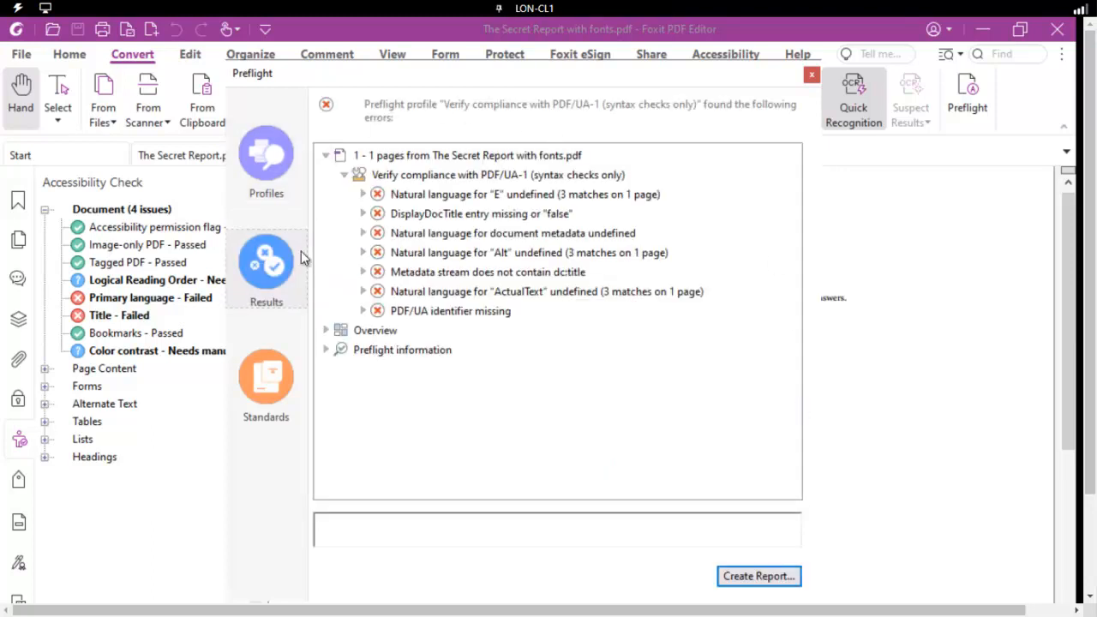
{"action": "mouse_move", "coordinate": [460, 223]}
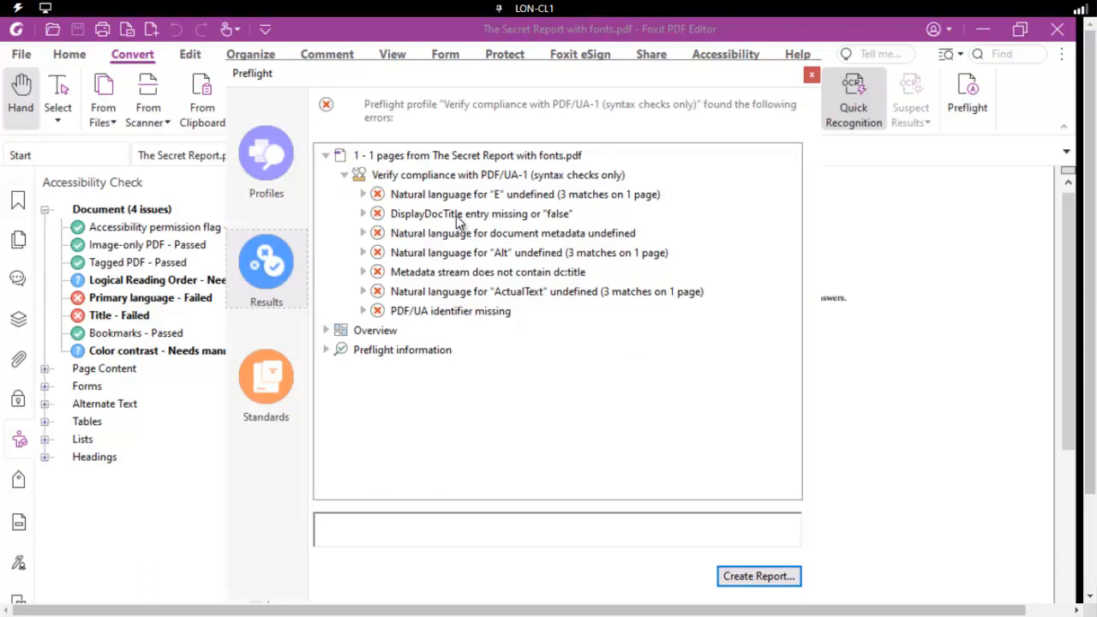
{"action": "left_click", "coordinate": [480, 212]}
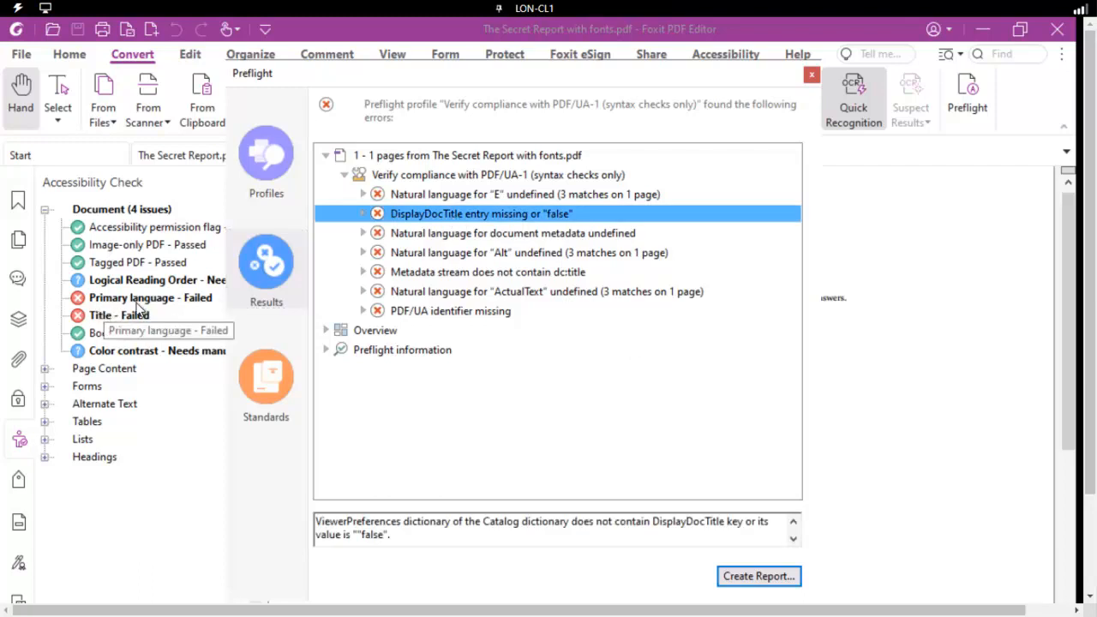
{"action": "left_click", "coordinate": [513, 233]}
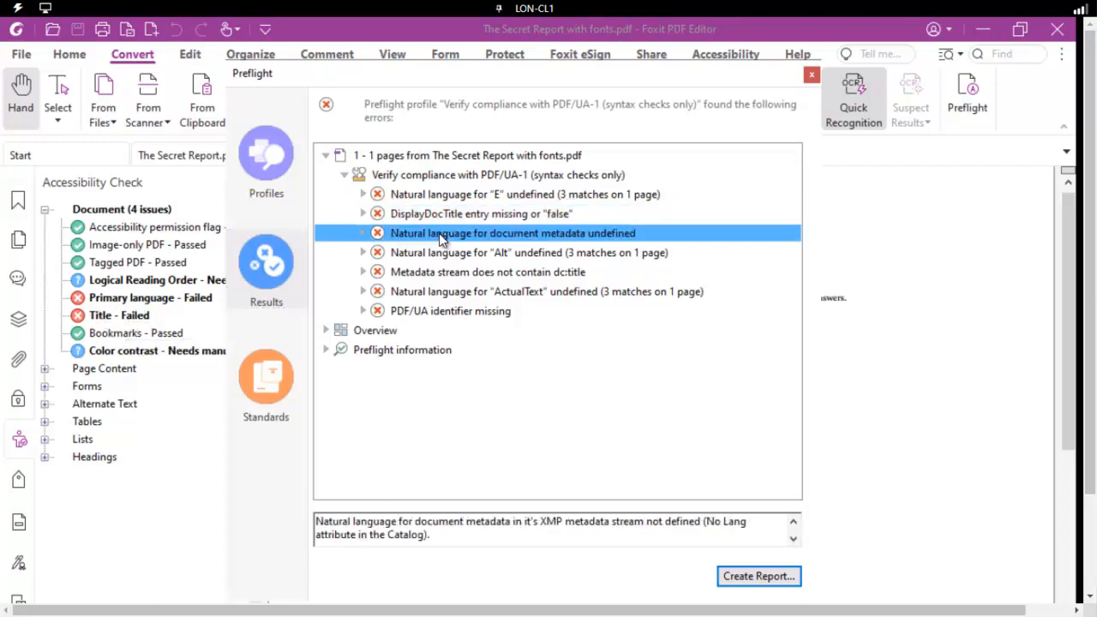
{"action": "left_click", "coordinate": [528, 252]}
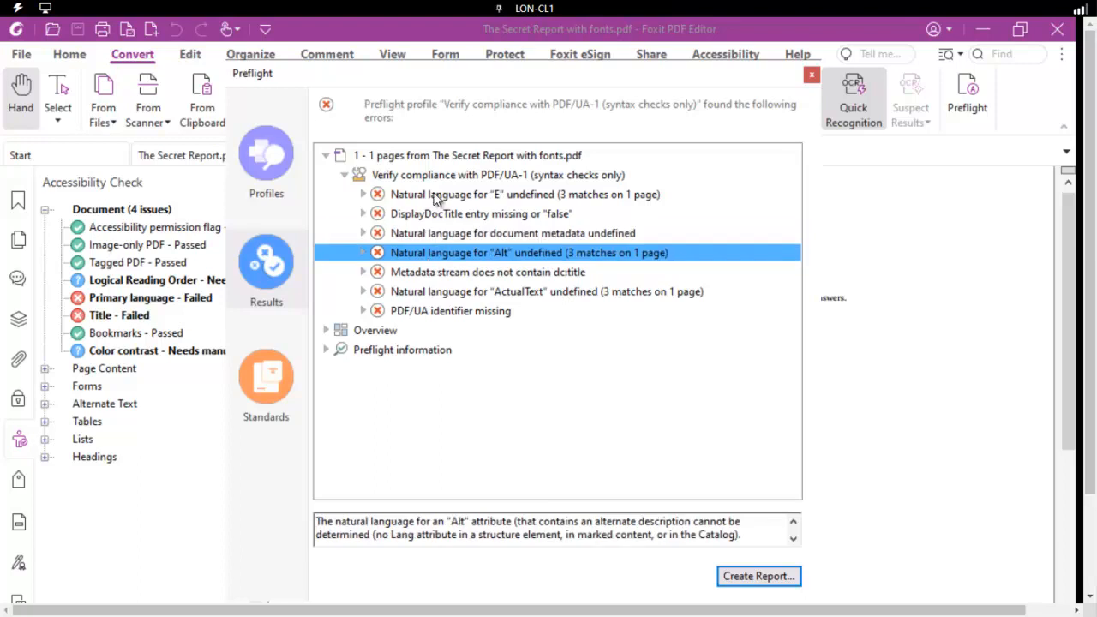
{"action": "left_click", "coordinate": [525, 194]}
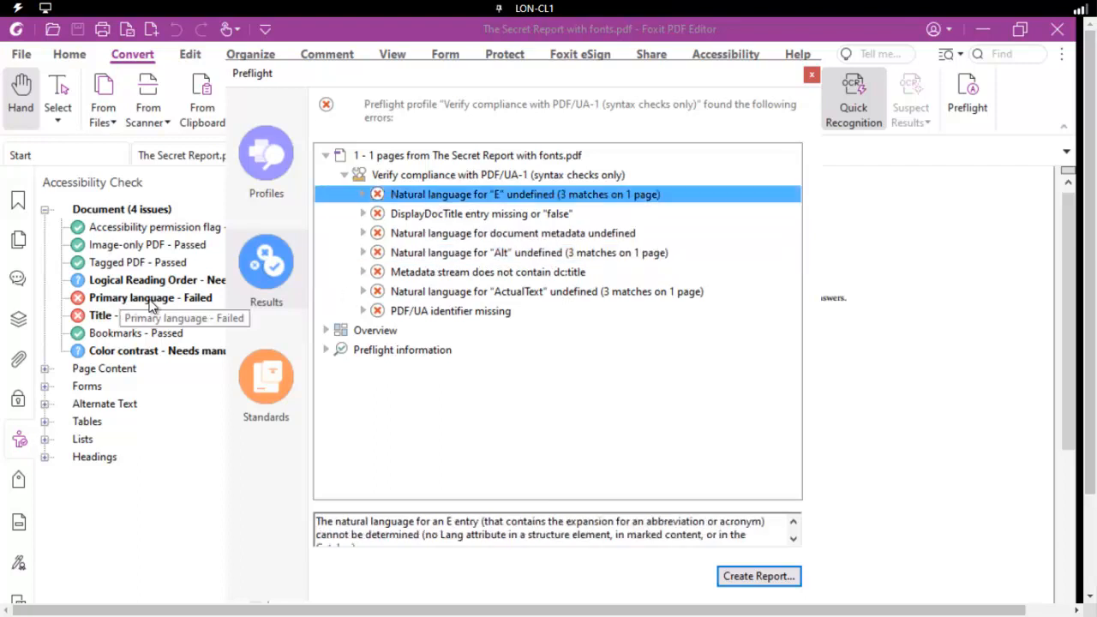
{"action": "mouse_move", "coordinate": [477, 288]}
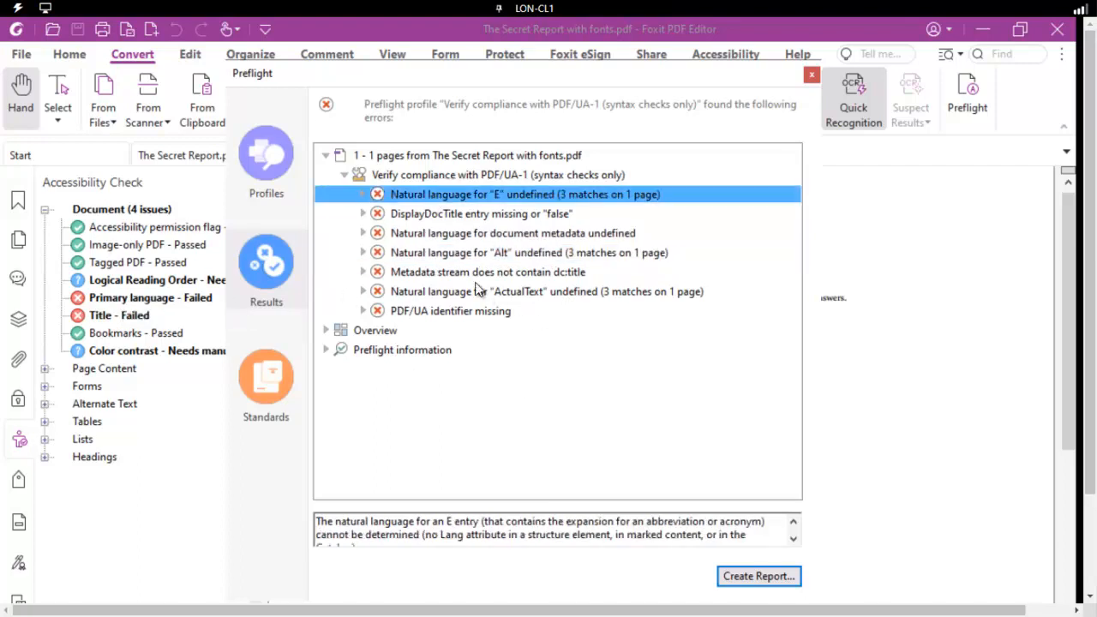
- Read the missing dc:title, ActualText language and PDF/UA identifier errors, then dismiss the results
{"action": "left_click", "coordinate": [487, 271]}
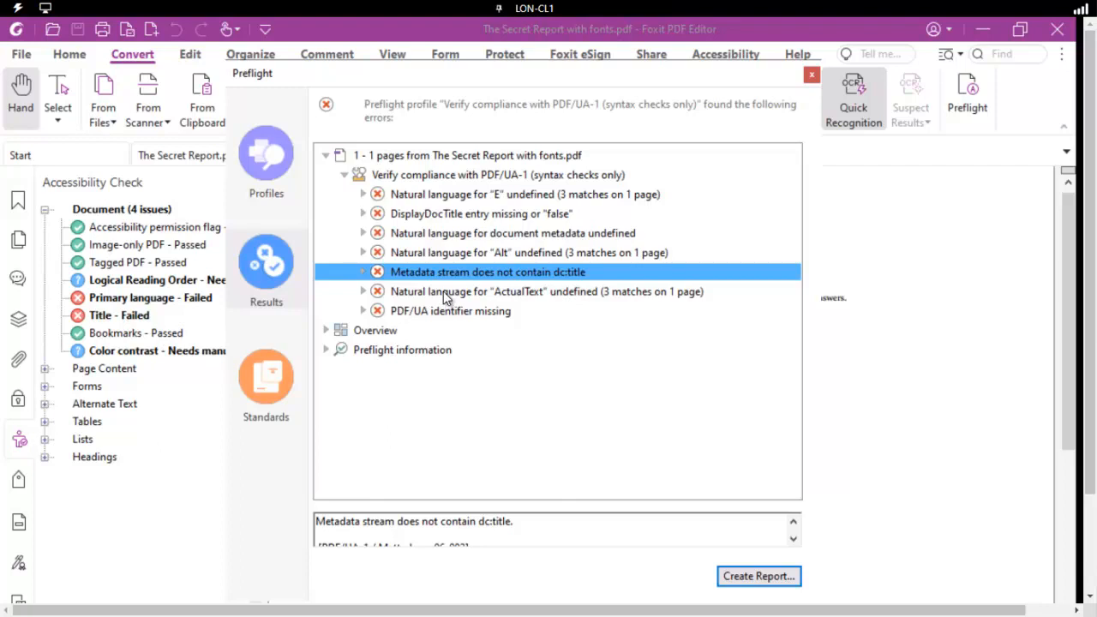
{"action": "left_click", "coordinate": [546, 291]}
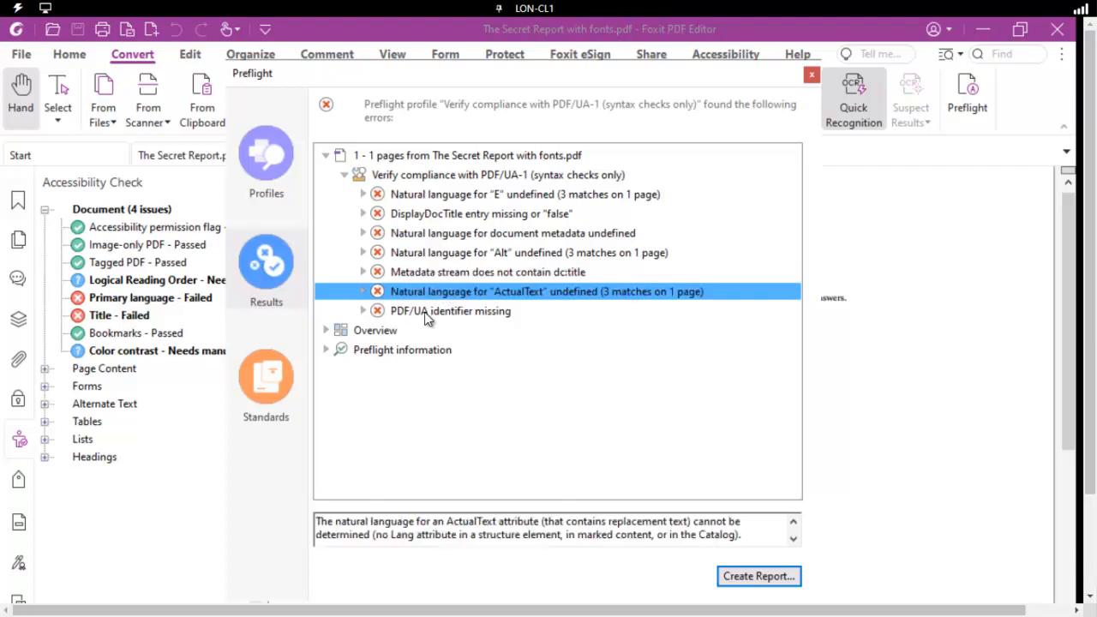
{"action": "left_click", "coordinate": [450, 311]}
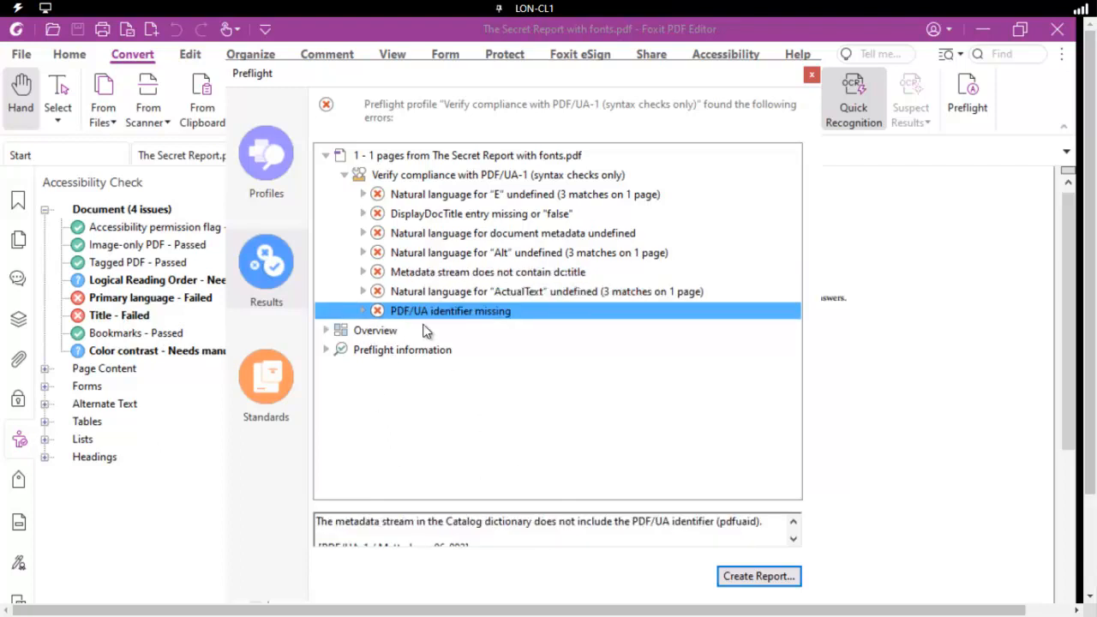
{"action": "mouse_move", "coordinate": [470, 312]}
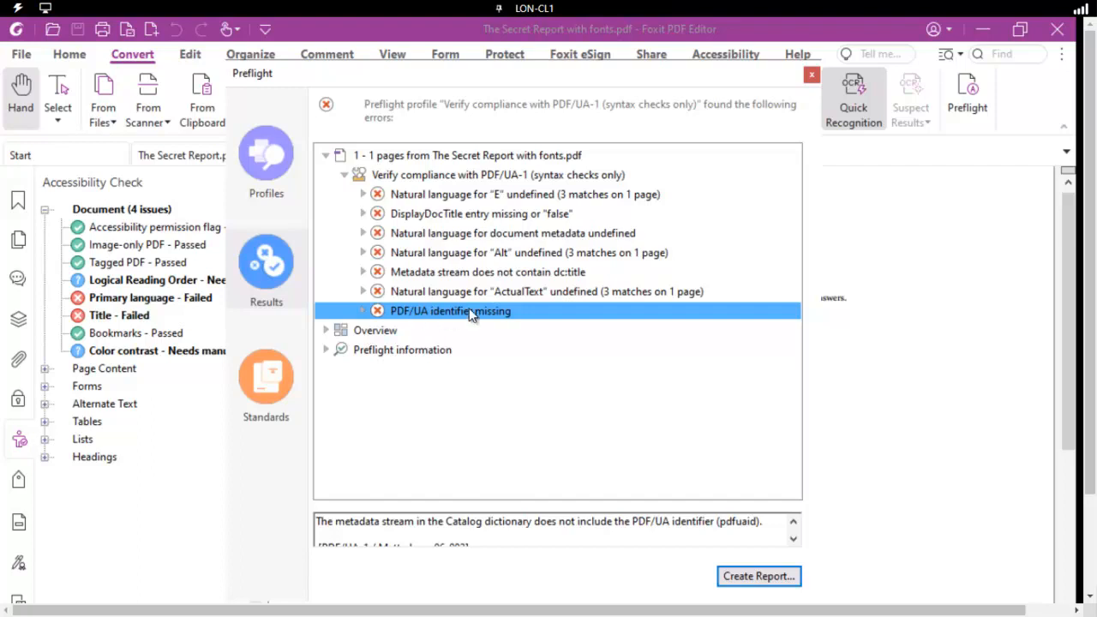
{"action": "mouse_move", "coordinate": [494, 408]}
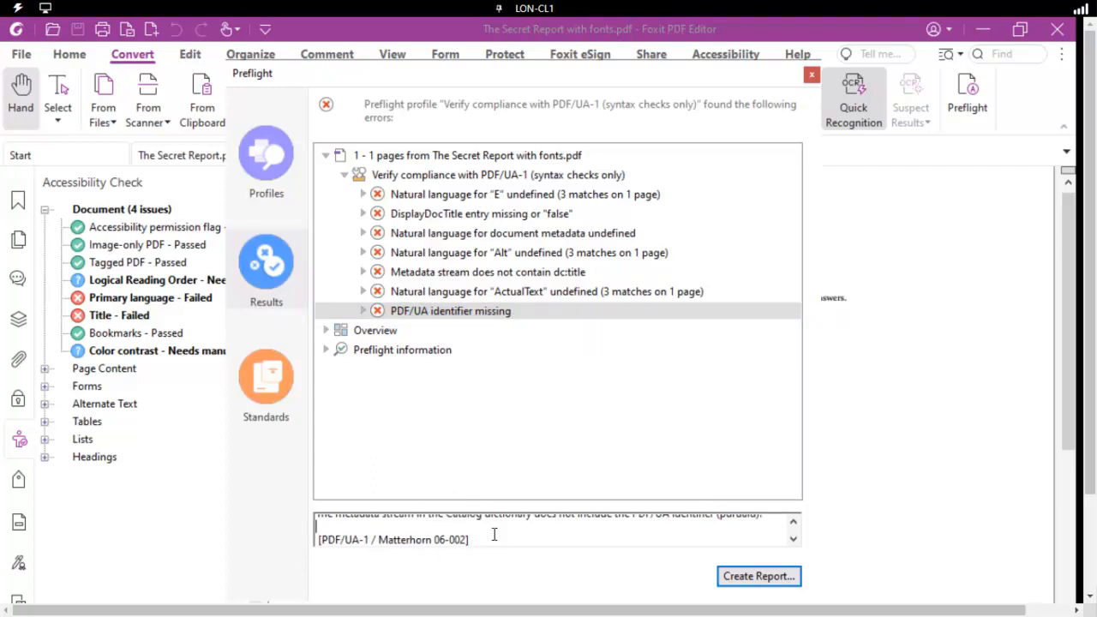
{"action": "mouse_move", "coordinate": [731, 602]}
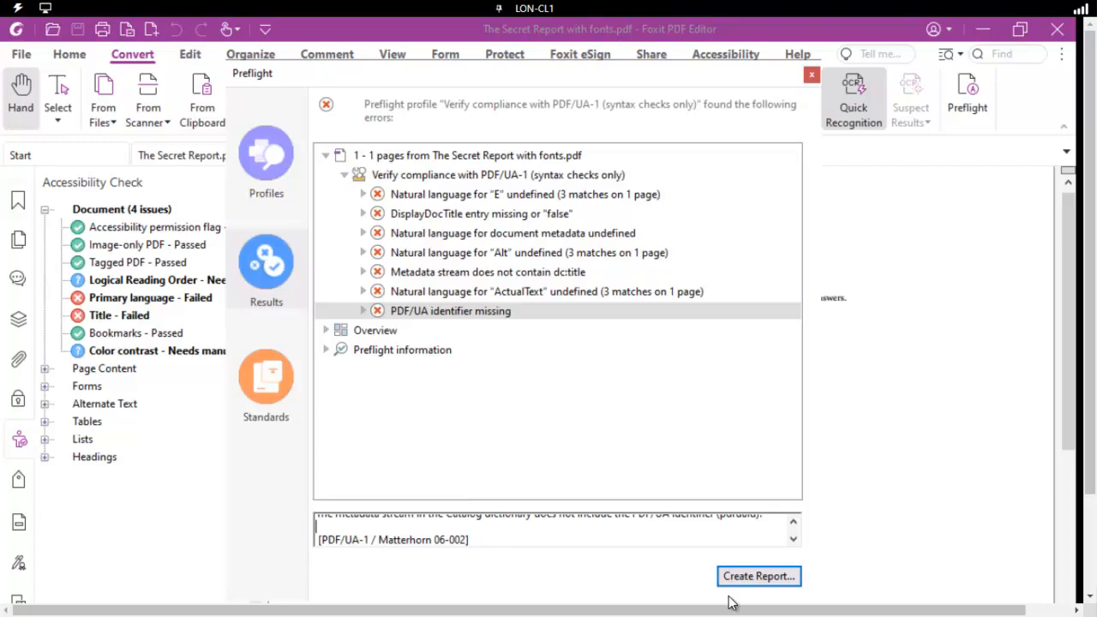
{"action": "mouse_move", "coordinate": [508, 252]}
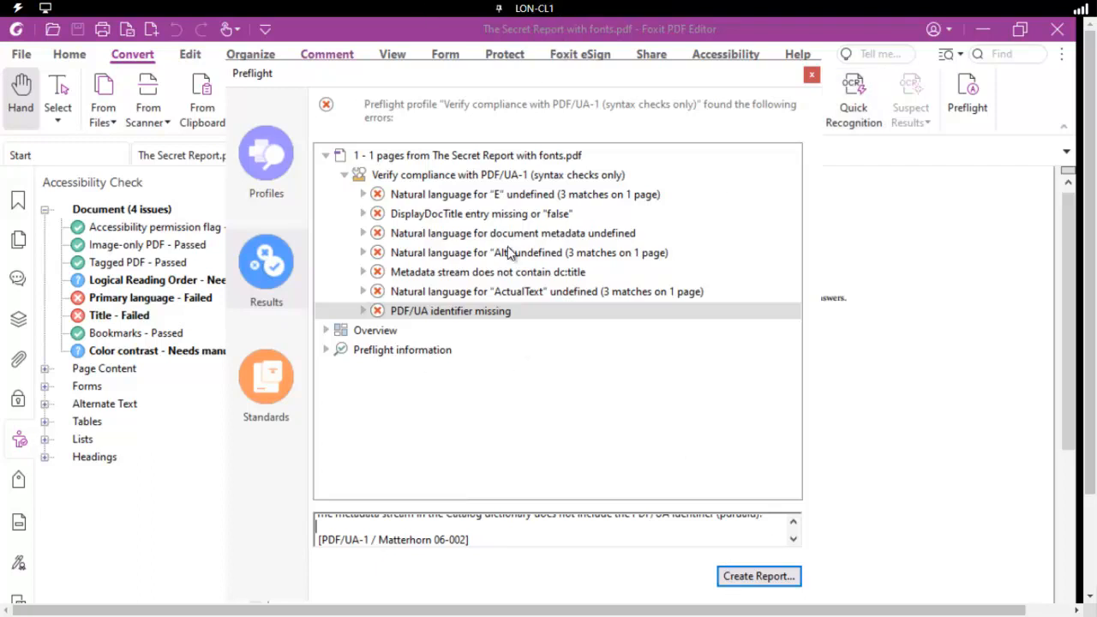
{"action": "left_click", "coordinate": [811, 74]}
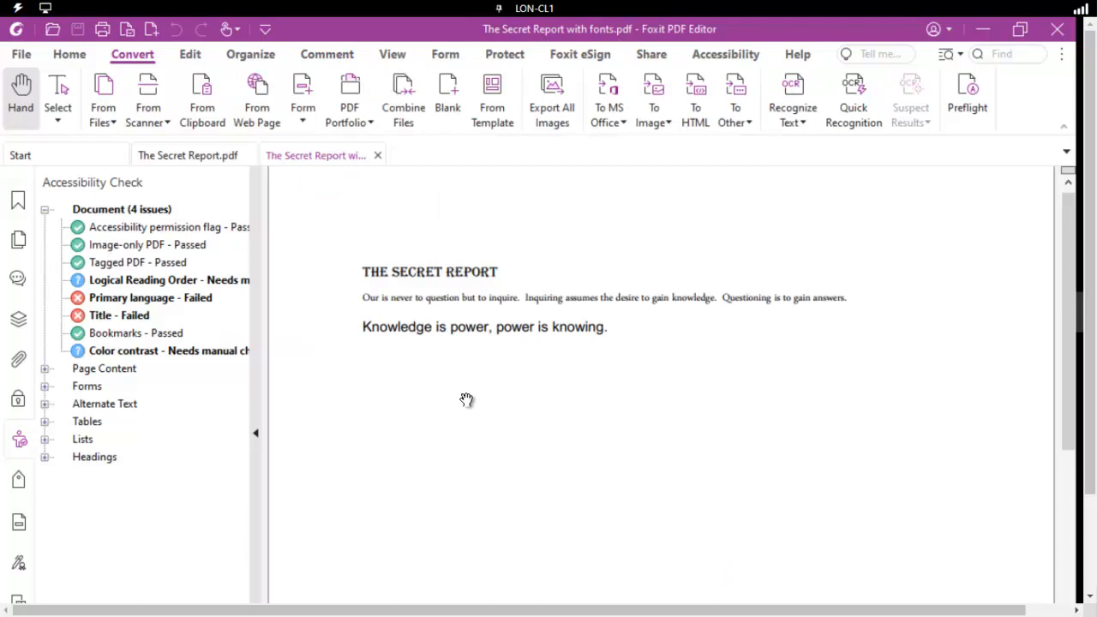
{"action": "mouse_move", "coordinate": [53, 310]}
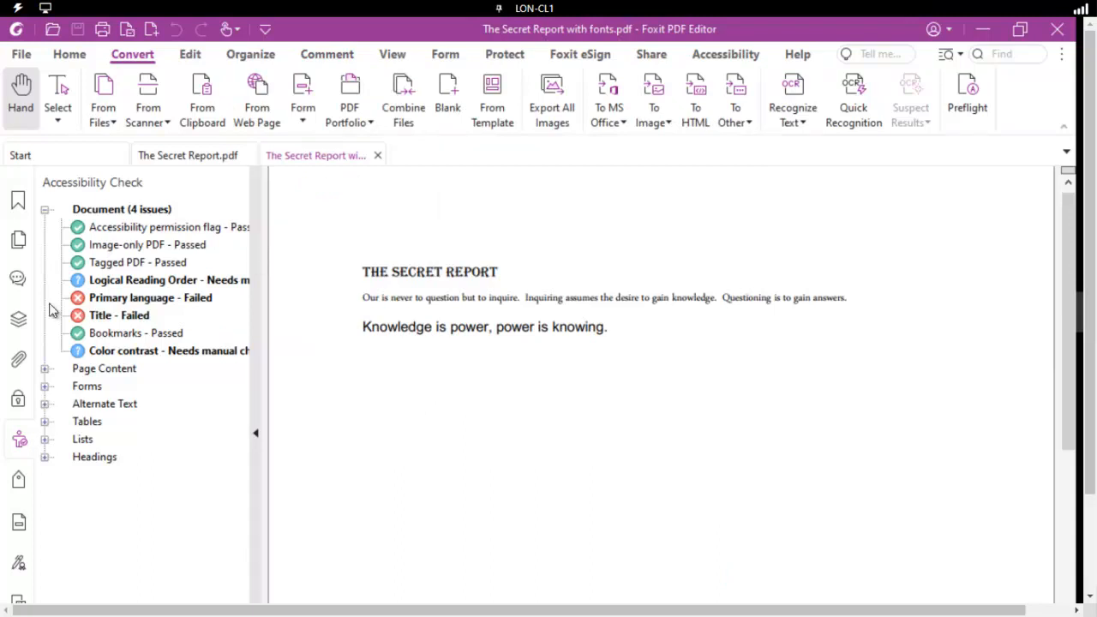
- Fix the failed Title check, entering title 'My Secret Report'
{"action": "right_click", "coordinate": [120, 315]}
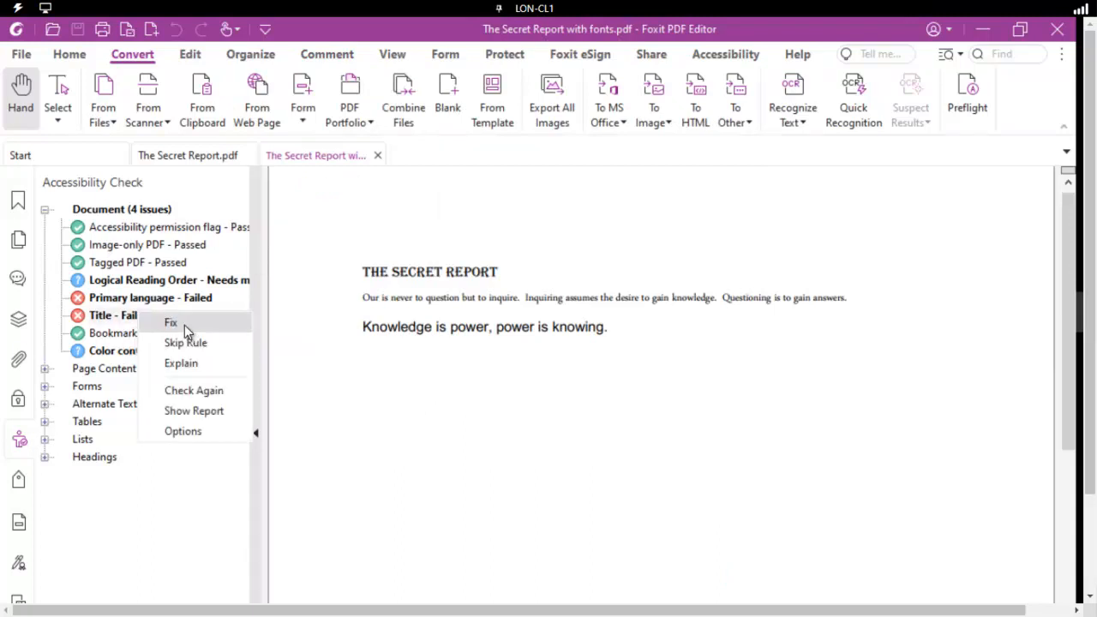
{"action": "left_click", "coordinate": [172, 322]}
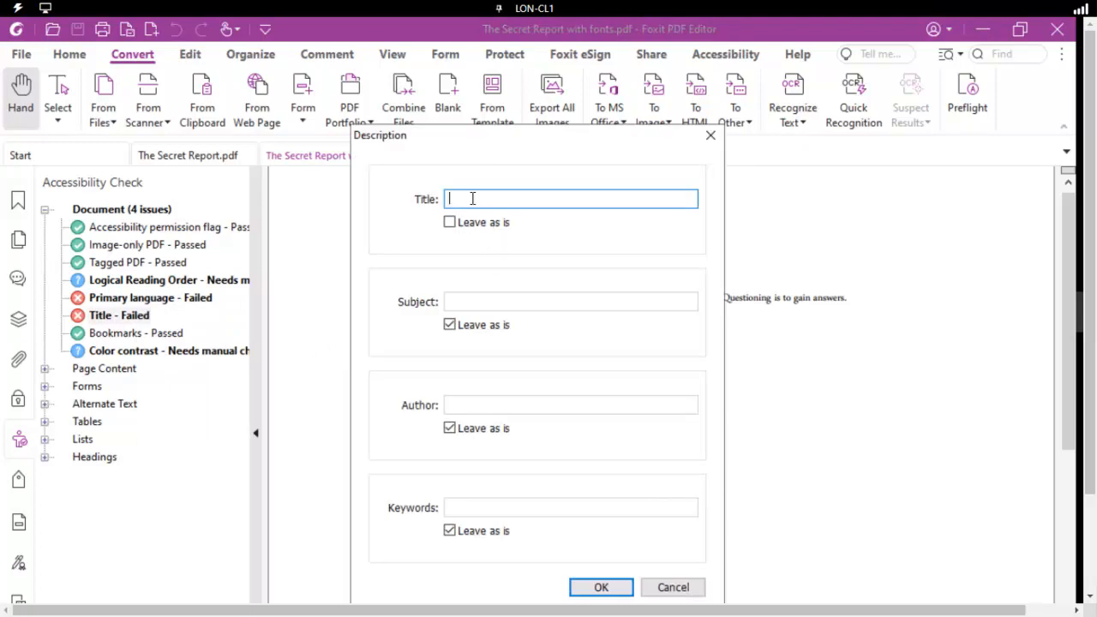
{"action": "type", "text": "My Secret"}
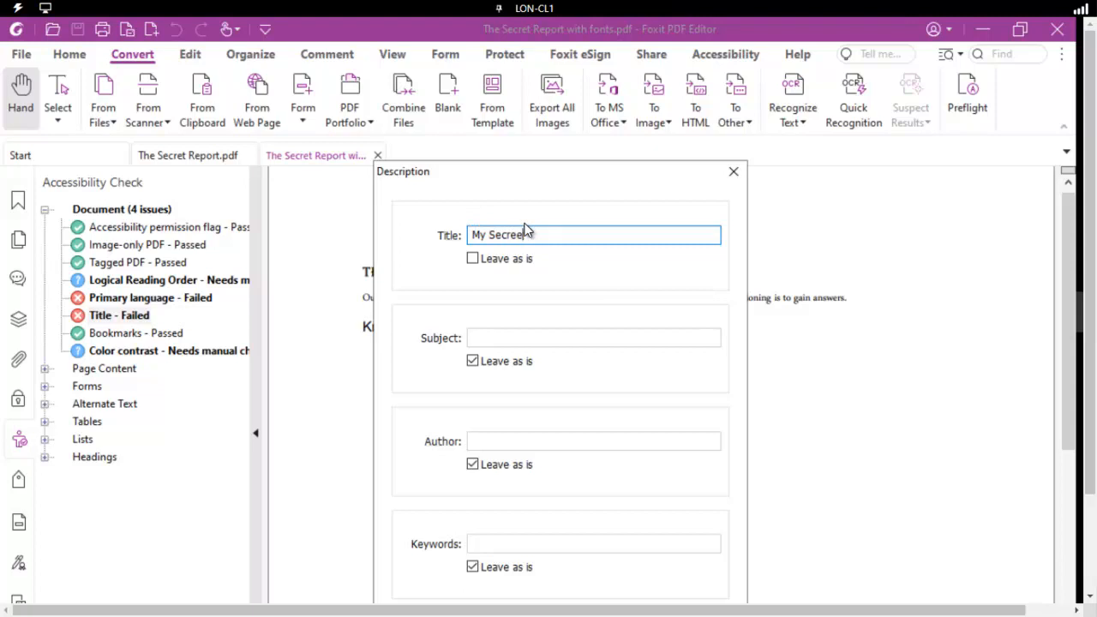
{"action": "type", "text": "Report"}
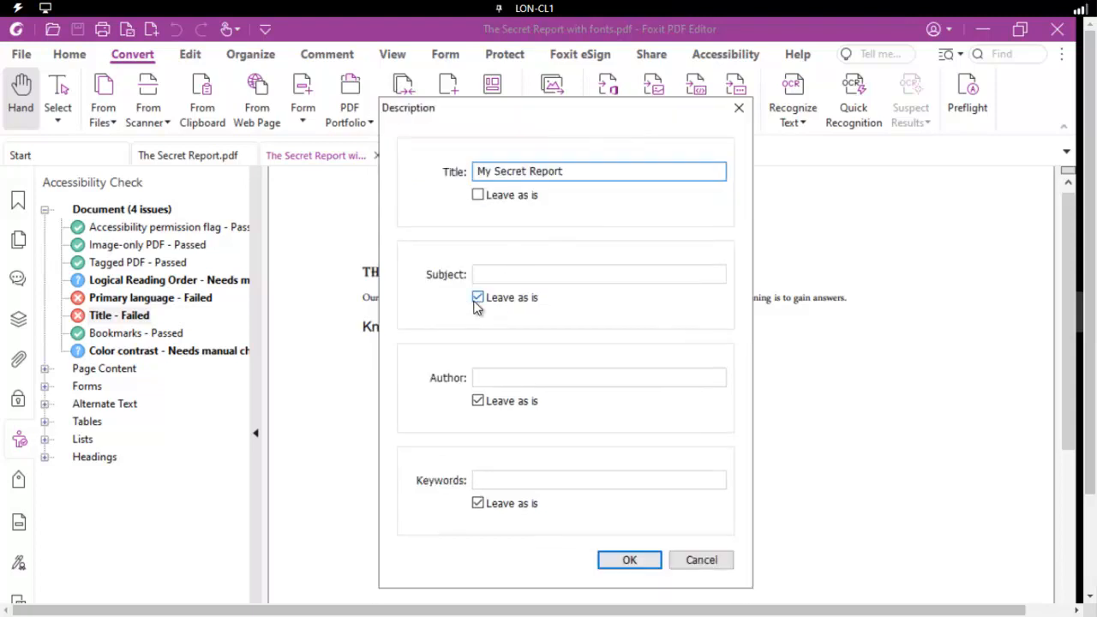
- Set subject 'My Report' and author 'Trainer Mom' and apply the fix
{"action": "left_click", "coordinate": [477, 298]}
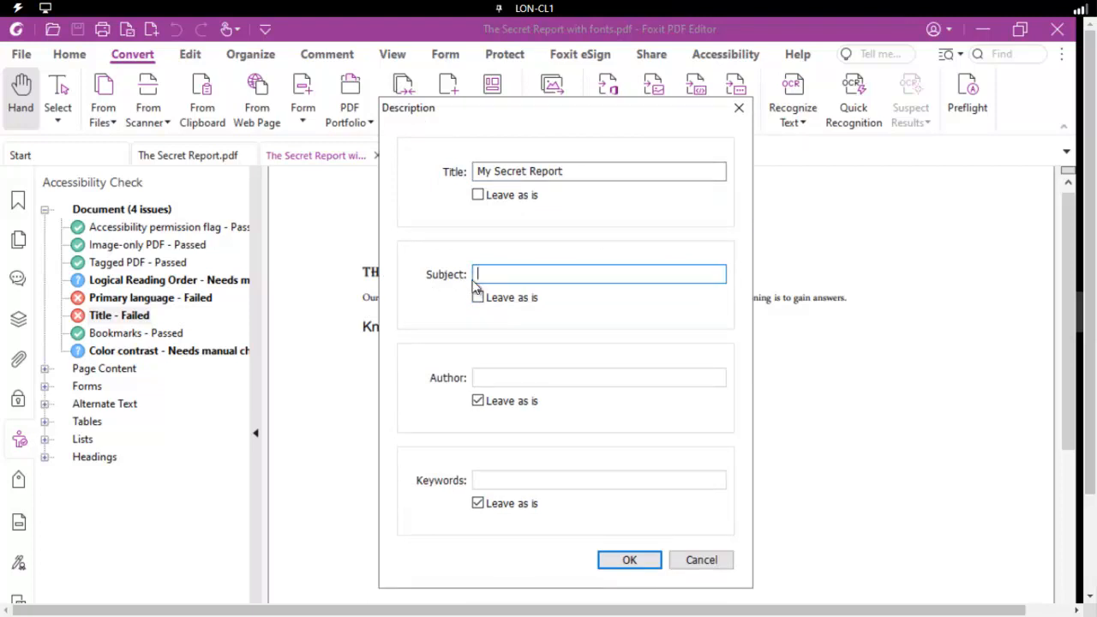
{"action": "type", "text": "My Report"}
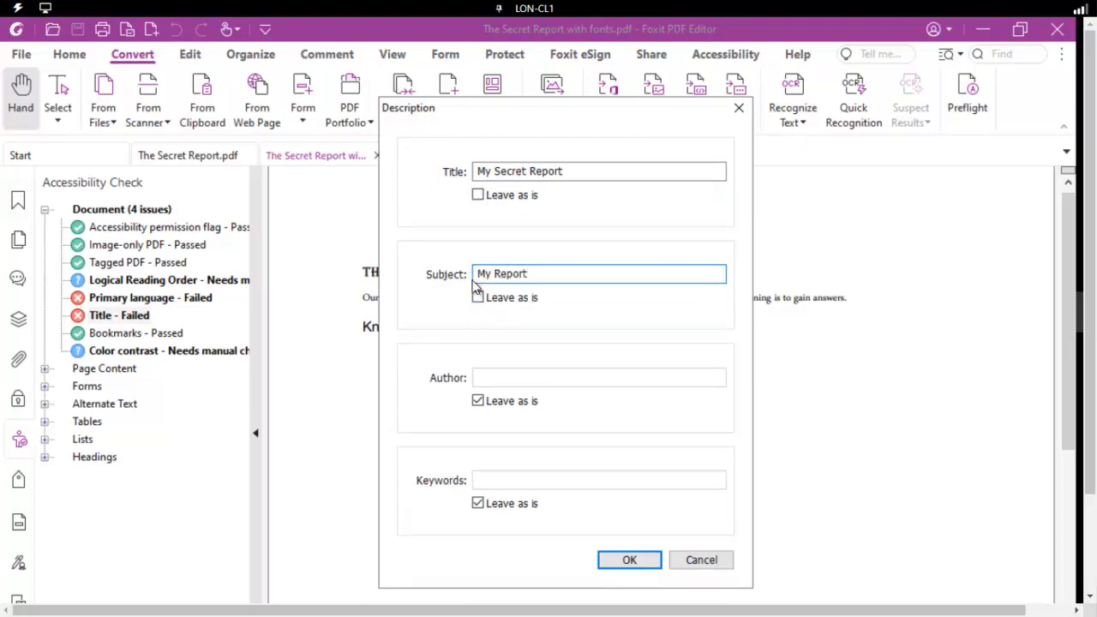
{"action": "left_click", "coordinate": [599, 379]}
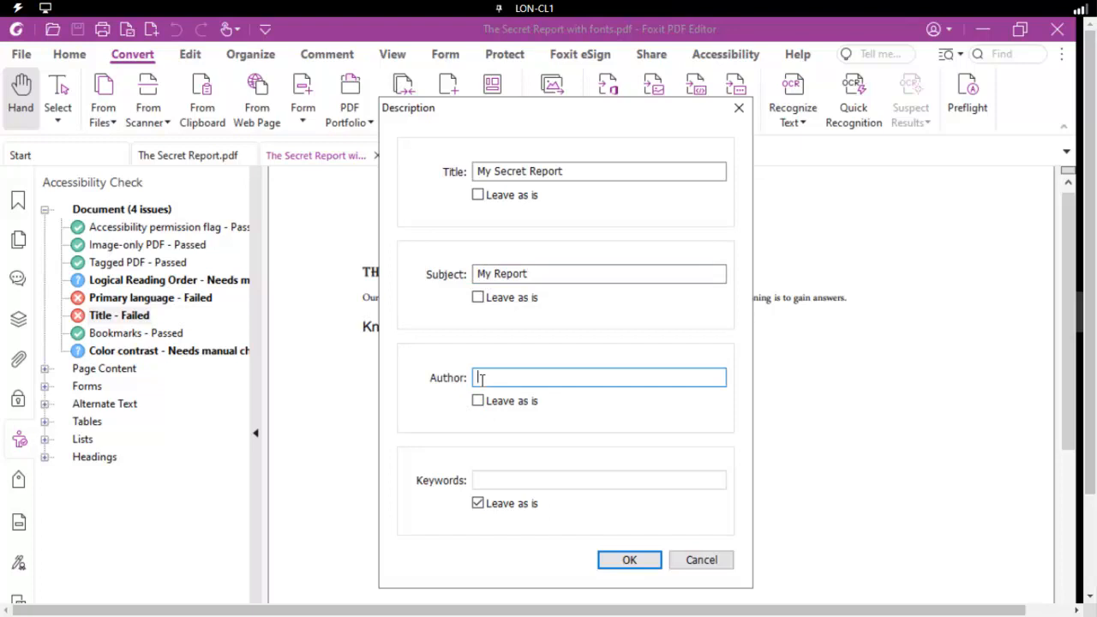
{"action": "type", "text": "Trainer Mom"}
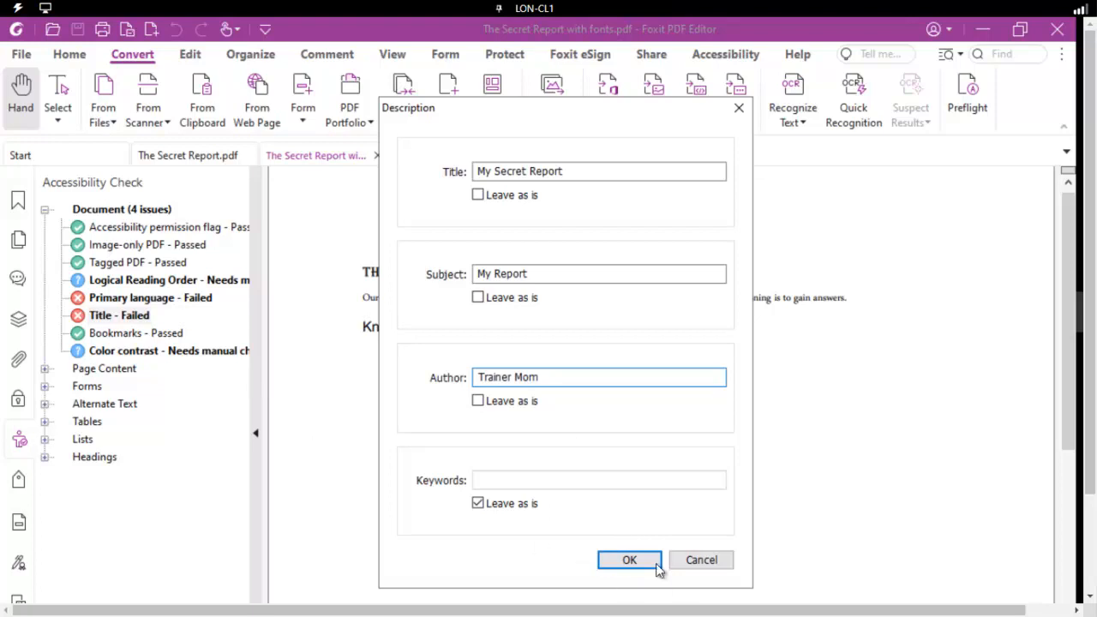
{"action": "left_click", "coordinate": [629, 559]}
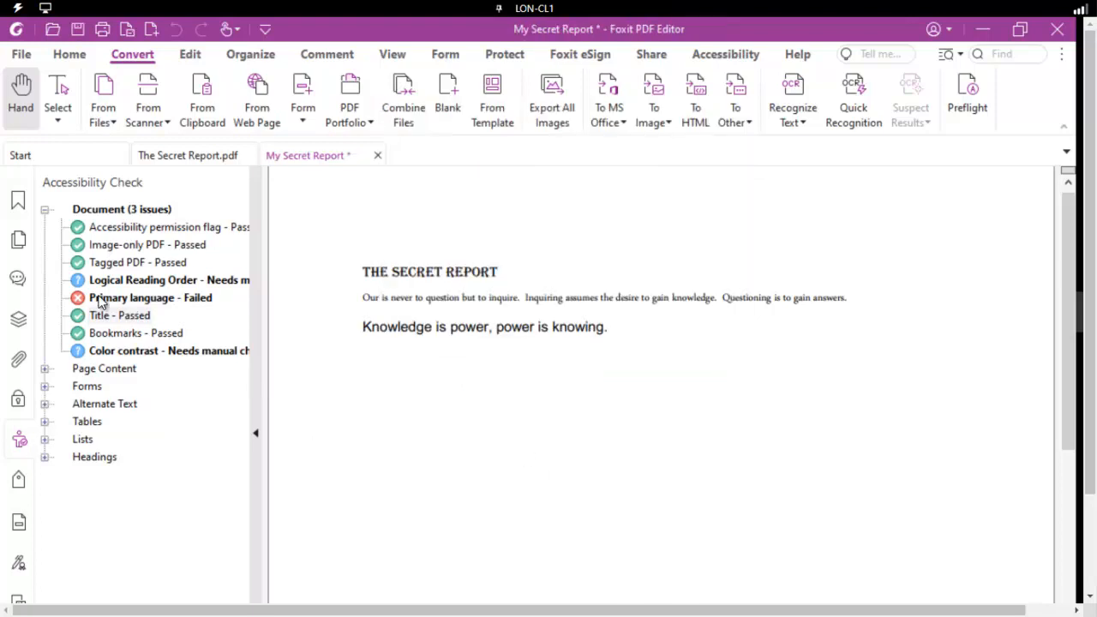
- Fix the Primary language check by confirming English as the reading language
{"action": "right_click", "coordinate": [151, 298]}
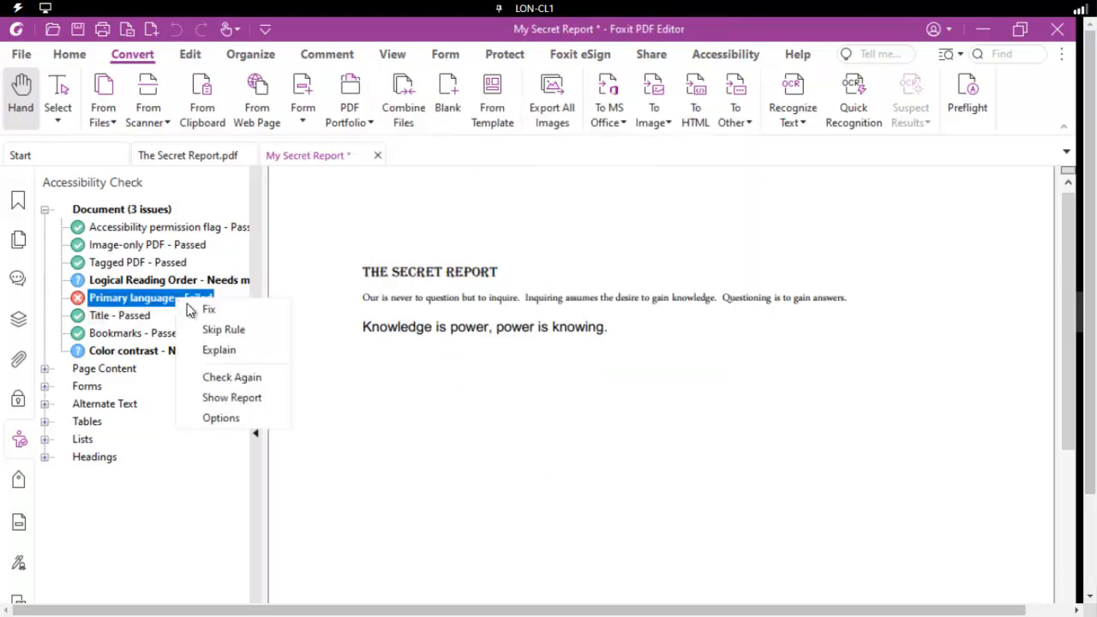
{"action": "left_click", "coordinate": [209, 308]}
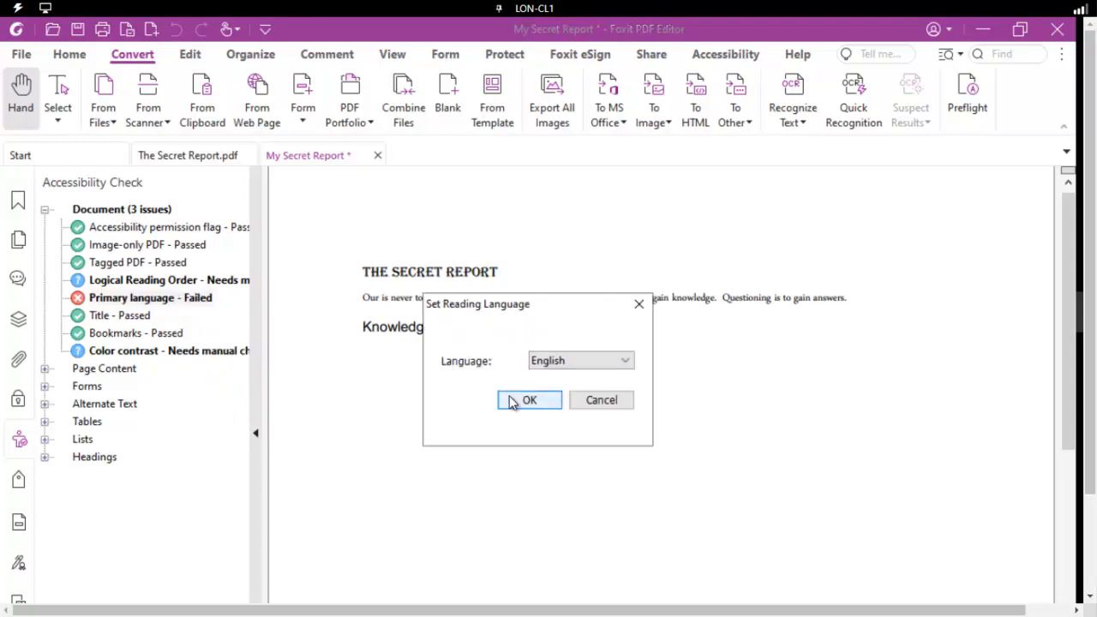
{"action": "left_click", "coordinate": [529, 400]}
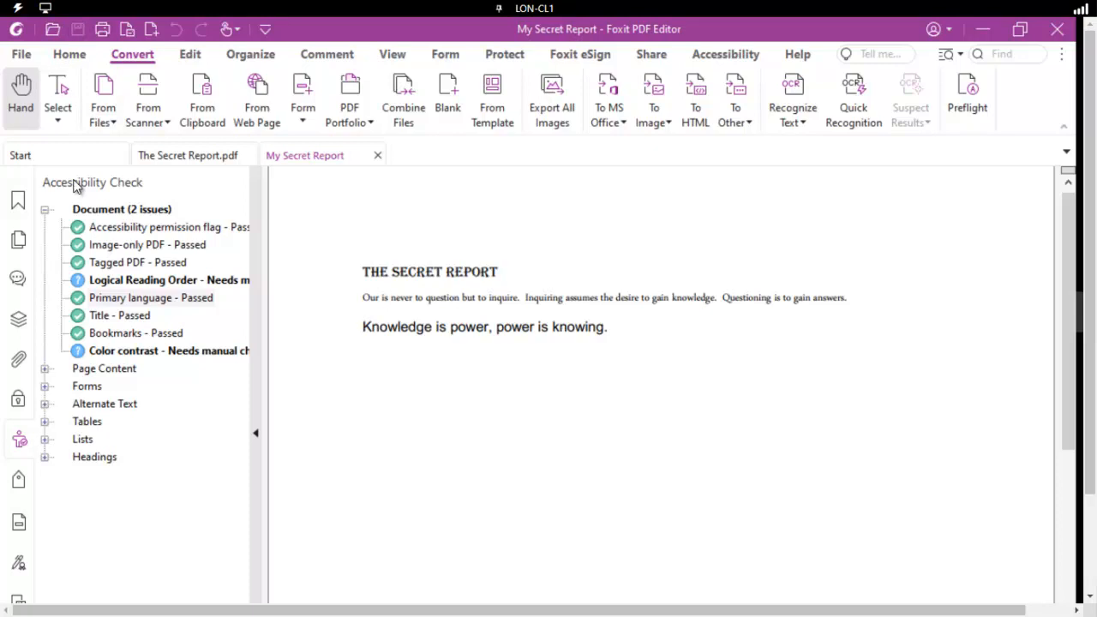
{"action": "mouse_move", "coordinate": [384, 165]}
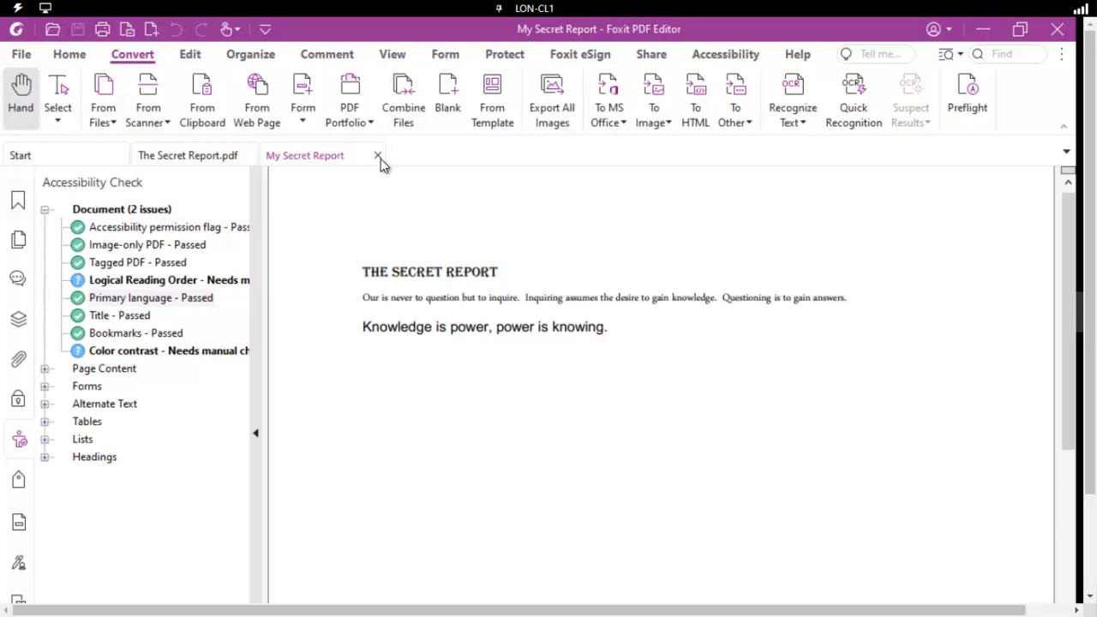
- Close My Secret Report and reopen 'The Secret Report with fonts.pdf' from recent documents
{"action": "left_click", "coordinate": [377, 155]}
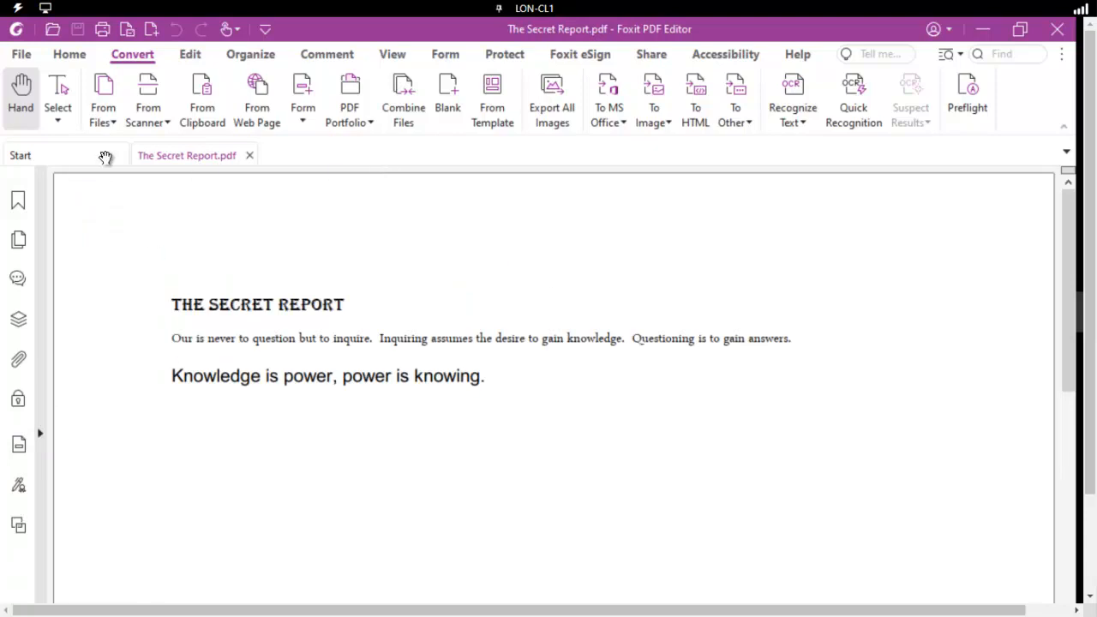
{"action": "left_click", "coordinate": [21, 53]}
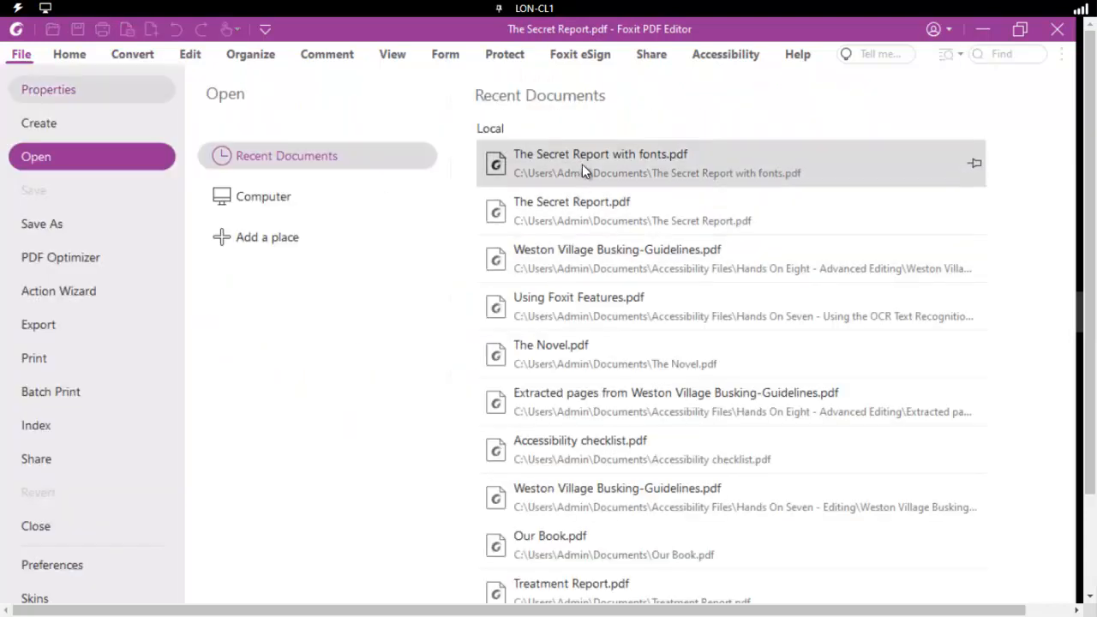
{"action": "left_click", "coordinate": [600, 163]}
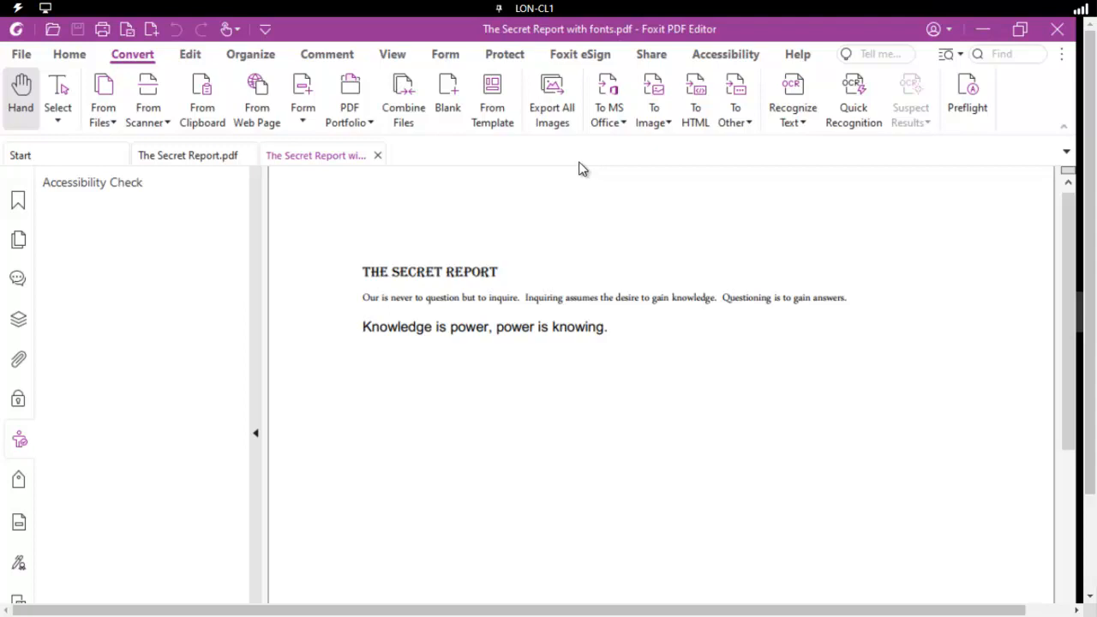
- Inspect the DisplayDocTitle error's document details and the PDF/UA identifier error, then dismiss Preflight
{"action": "left_click", "coordinate": [967, 96]}
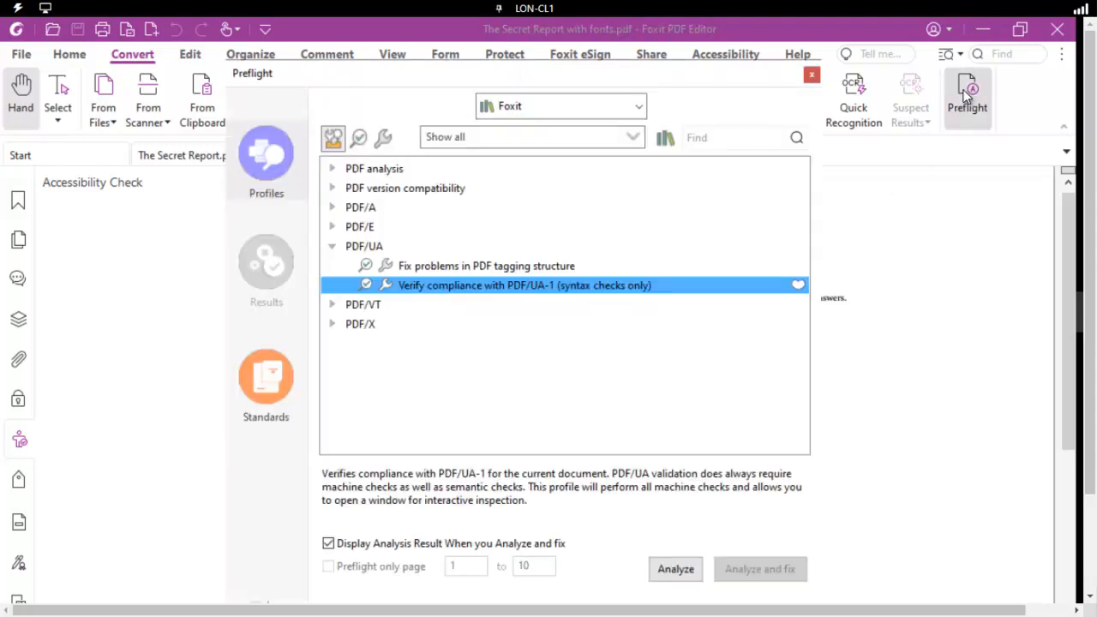
{"action": "mouse_move", "coordinate": [446, 295]}
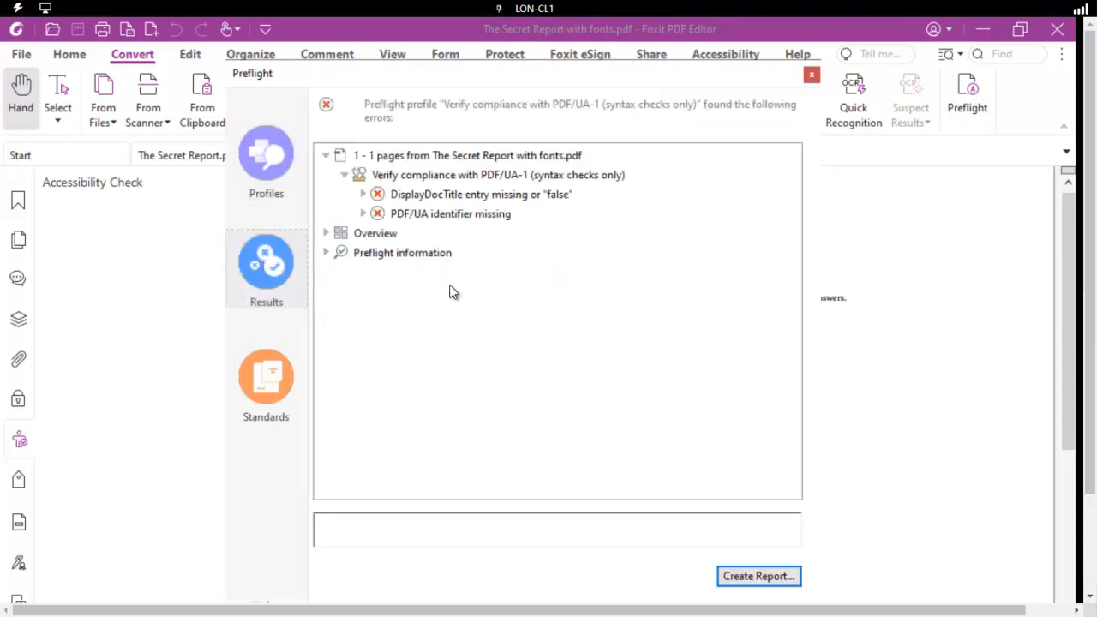
{"action": "left_click", "coordinate": [480, 194]}
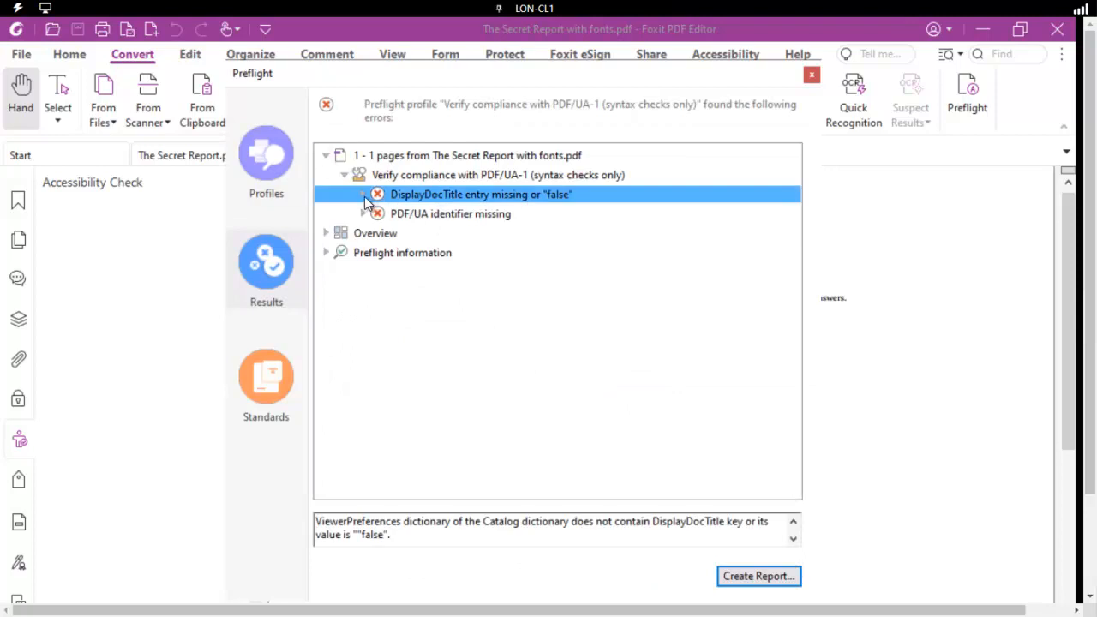
{"action": "left_click", "coordinate": [363, 194]}
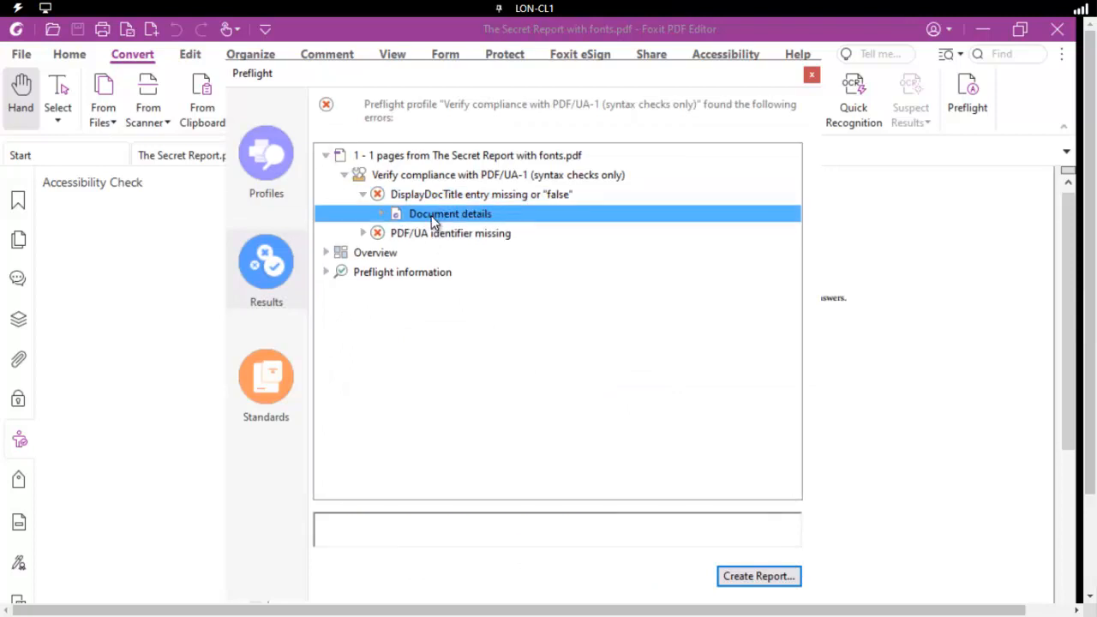
{"action": "left_click", "coordinate": [381, 213]}
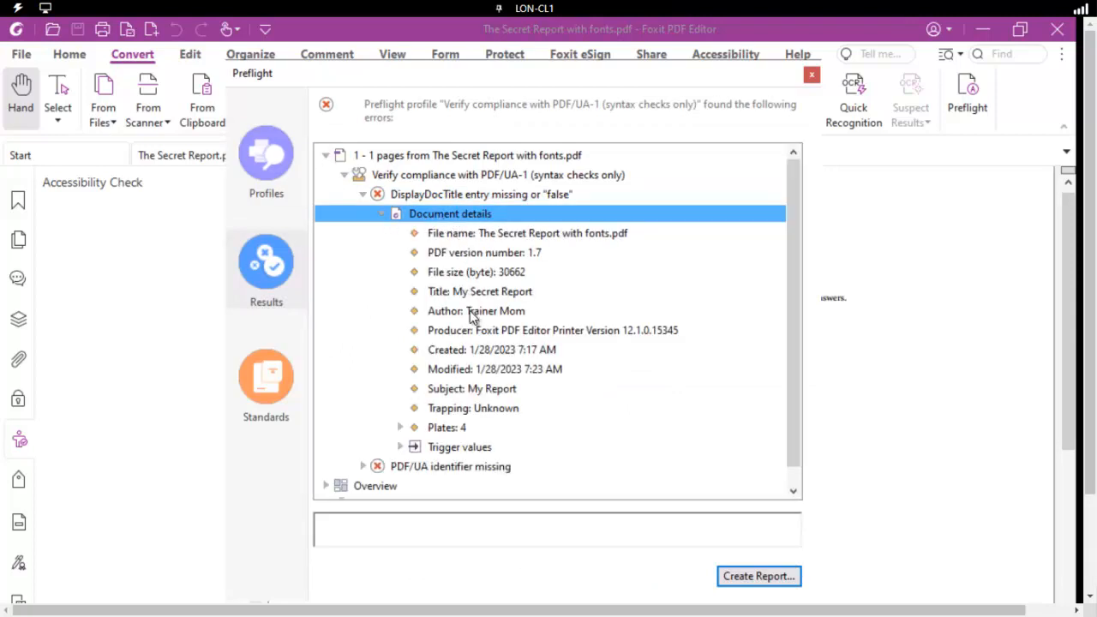
{"action": "left_click", "coordinate": [480, 292]}
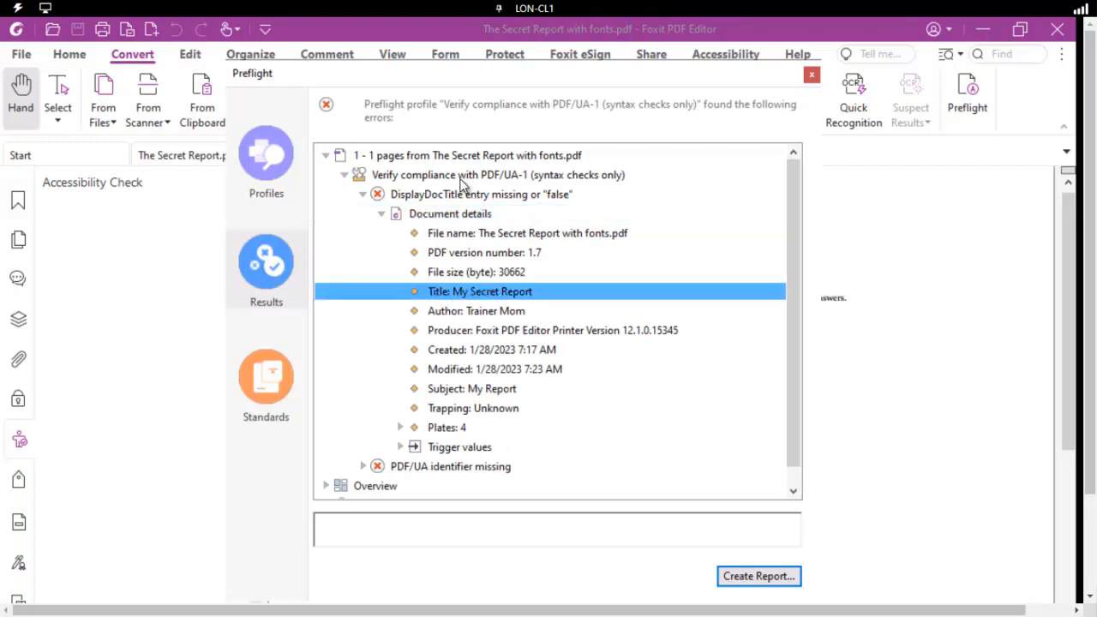
{"action": "mouse_move", "coordinate": [557, 199]}
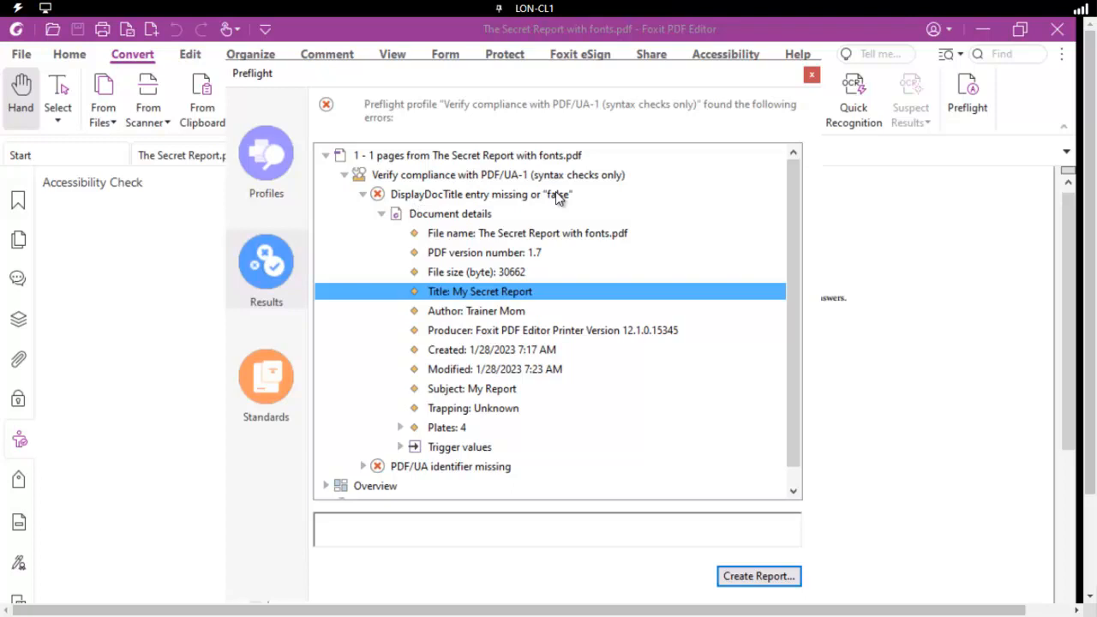
{"action": "mouse_move", "coordinate": [361, 473]}
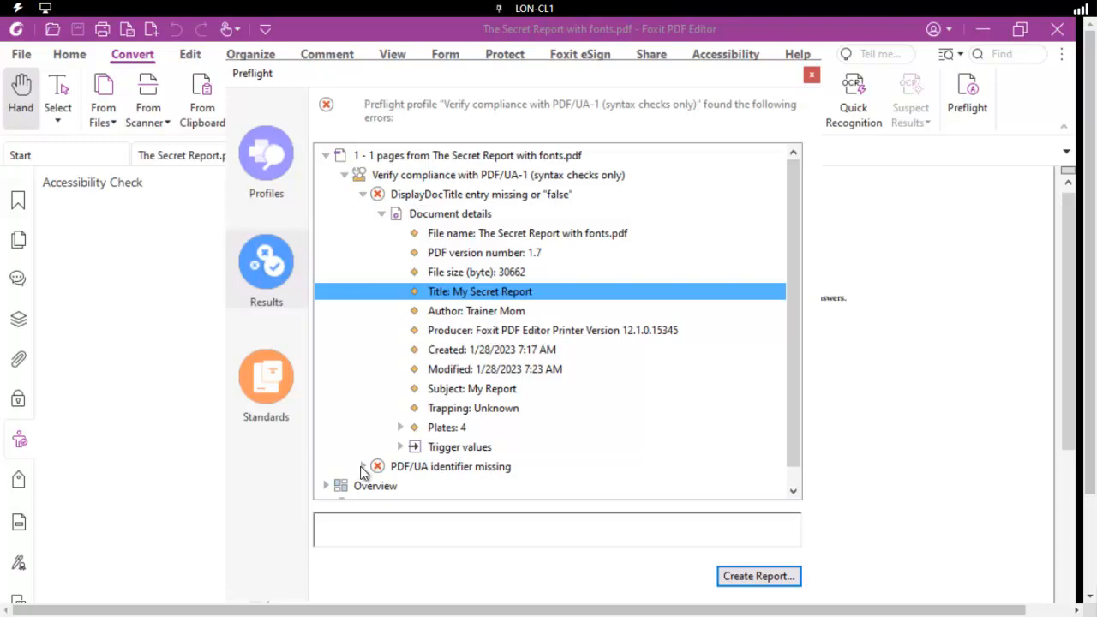
{"action": "left_click", "coordinate": [450, 466]}
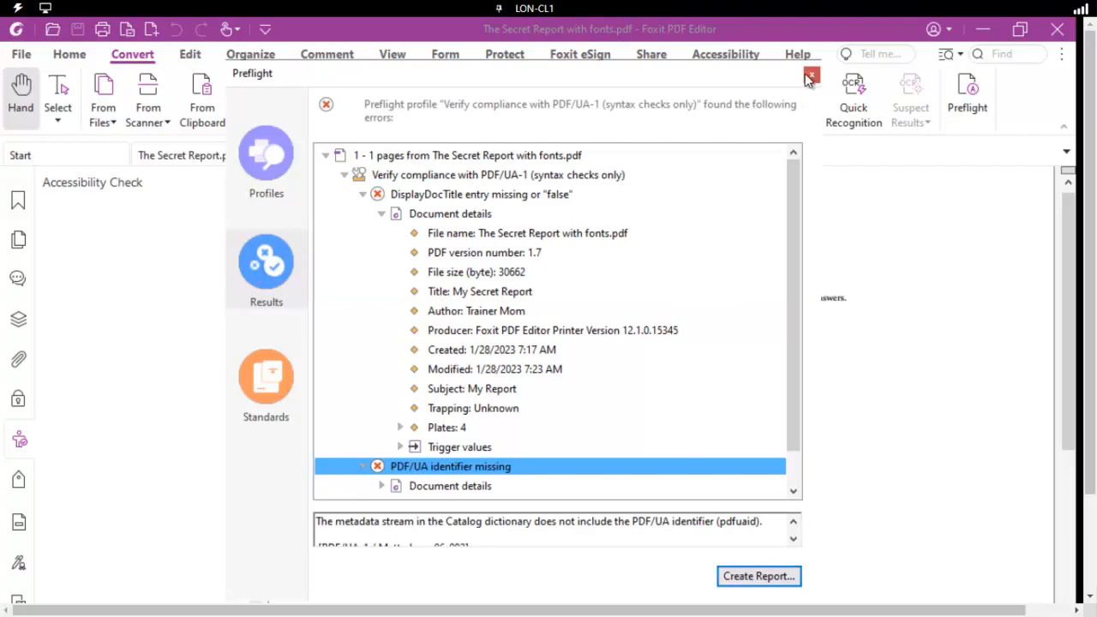
{"action": "left_click", "coordinate": [811, 76]}
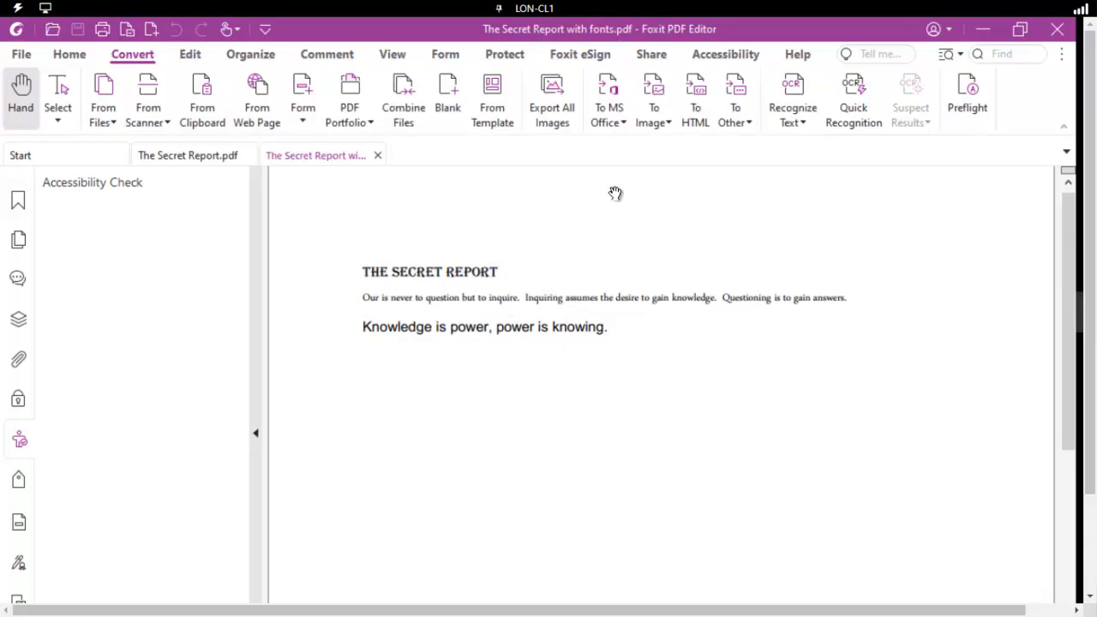
- Reopen Preflight, view the Standards options and return to the Profiles list
{"action": "left_click", "coordinate": [967, 98]}
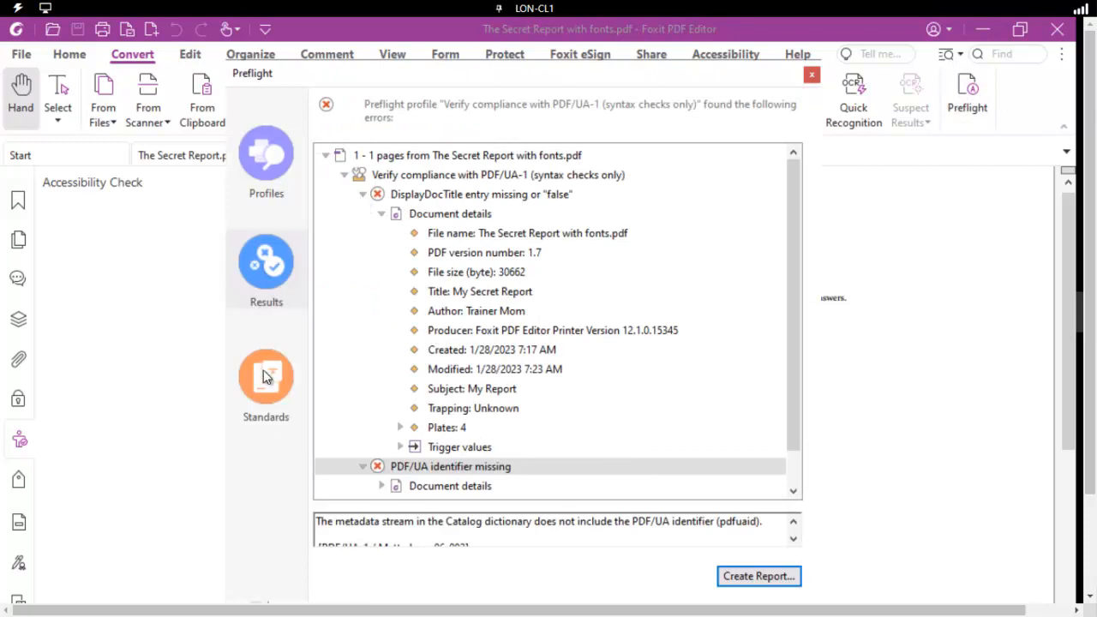
{"action": "left_click", "coordinate": [265, 378]}
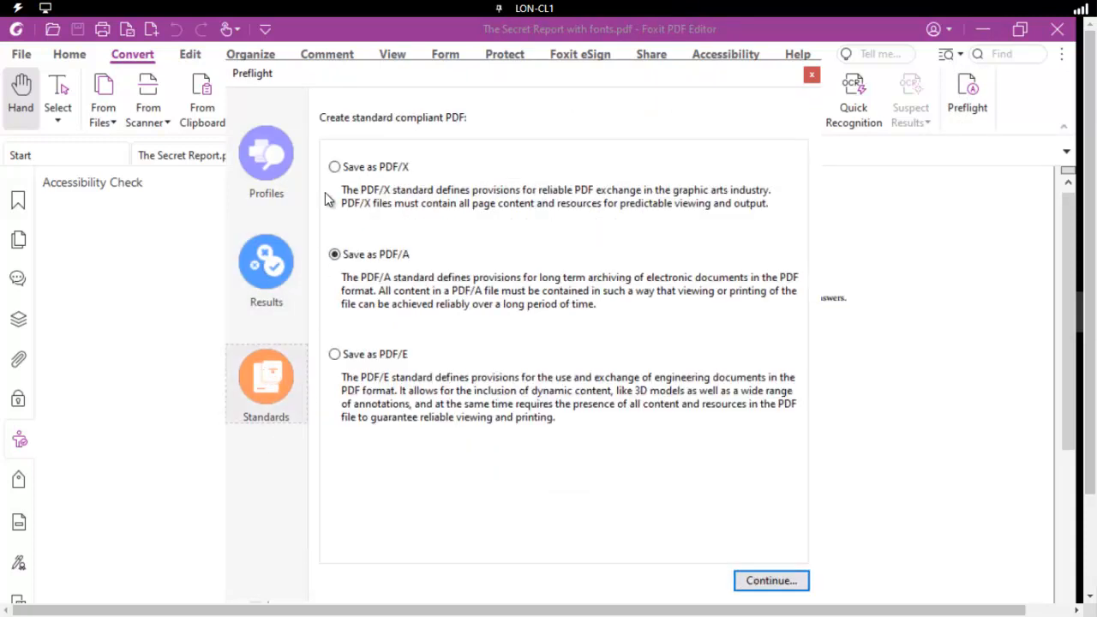
{"action": "mouse_move", "coordinate": [387, 405]}
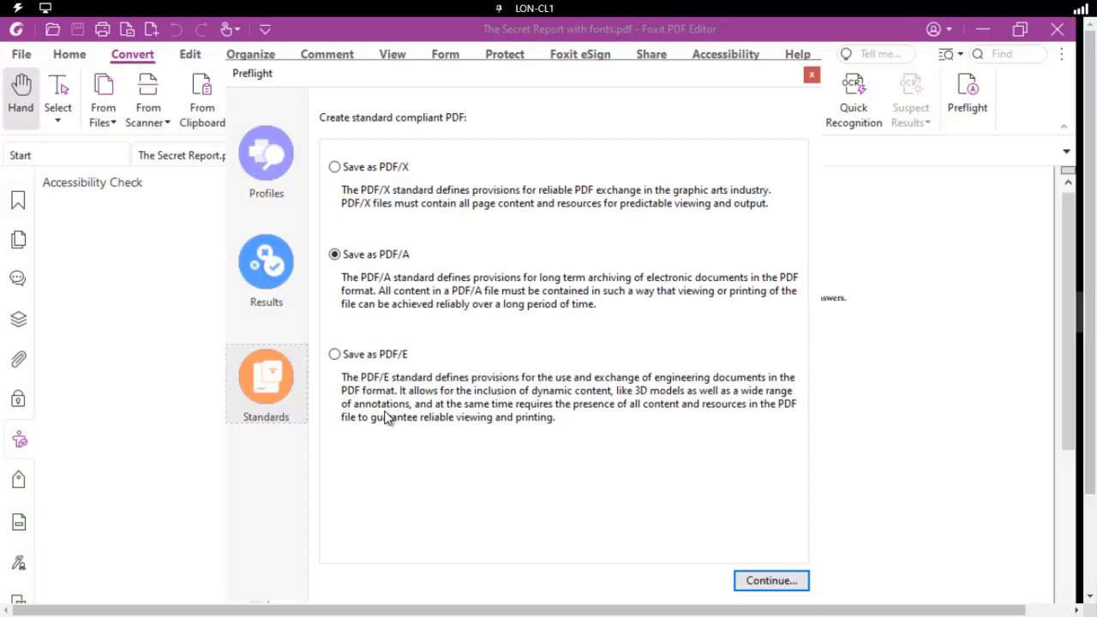
{"action": "left_click", "coordinate": [266, 158]}
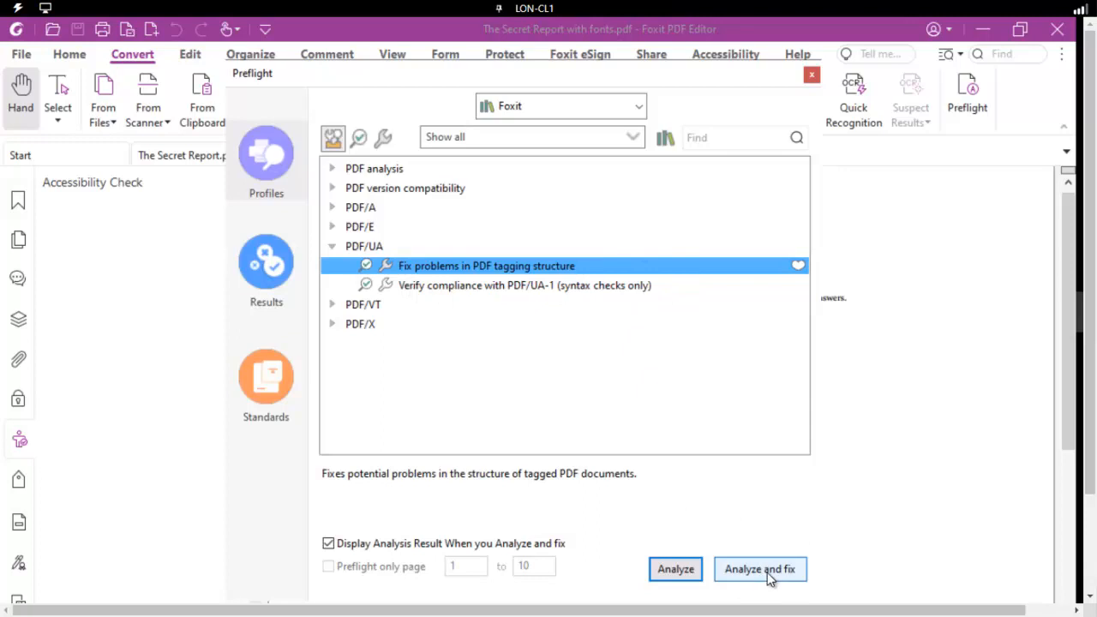
- Run Analyze and fix, save over 'The Secret Report with fonts.pdf', and reopen Preflight to see applied fixes
{"action": "left_click", "coordinate": [760, 569]}
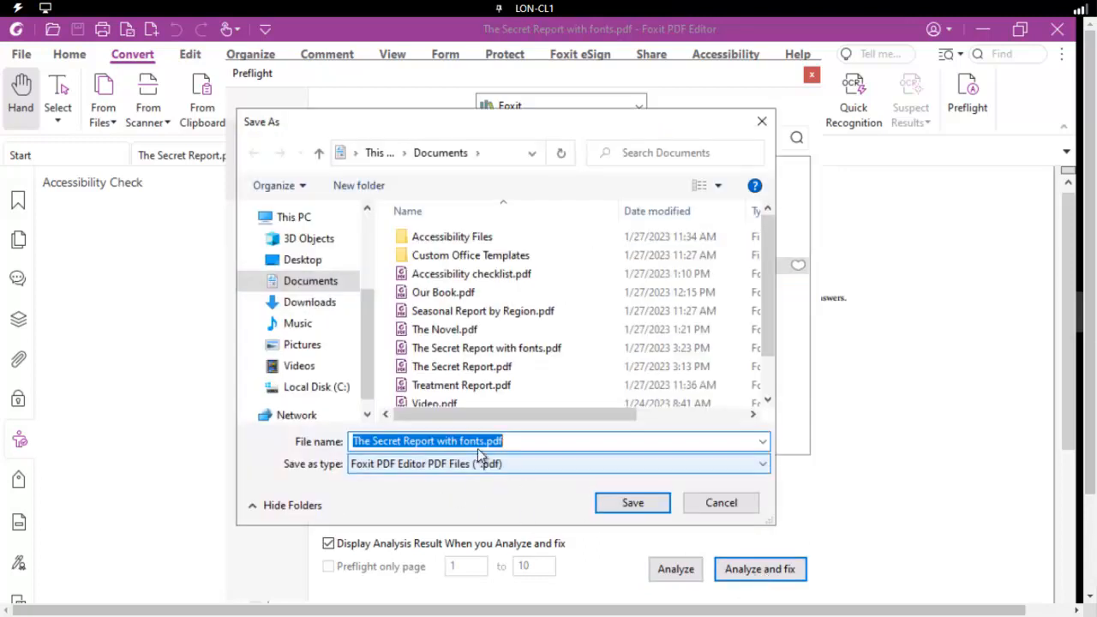
{"action": "left_click", "coordinate": [633, 503]}
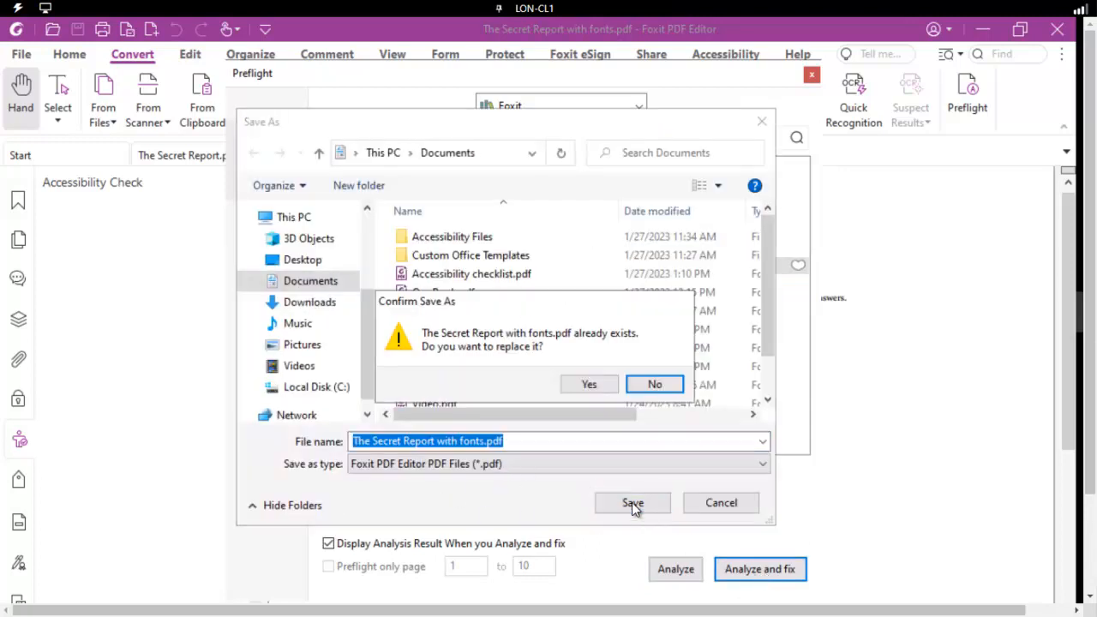
{"action": "left_click", "coordinate": [590, 384]}
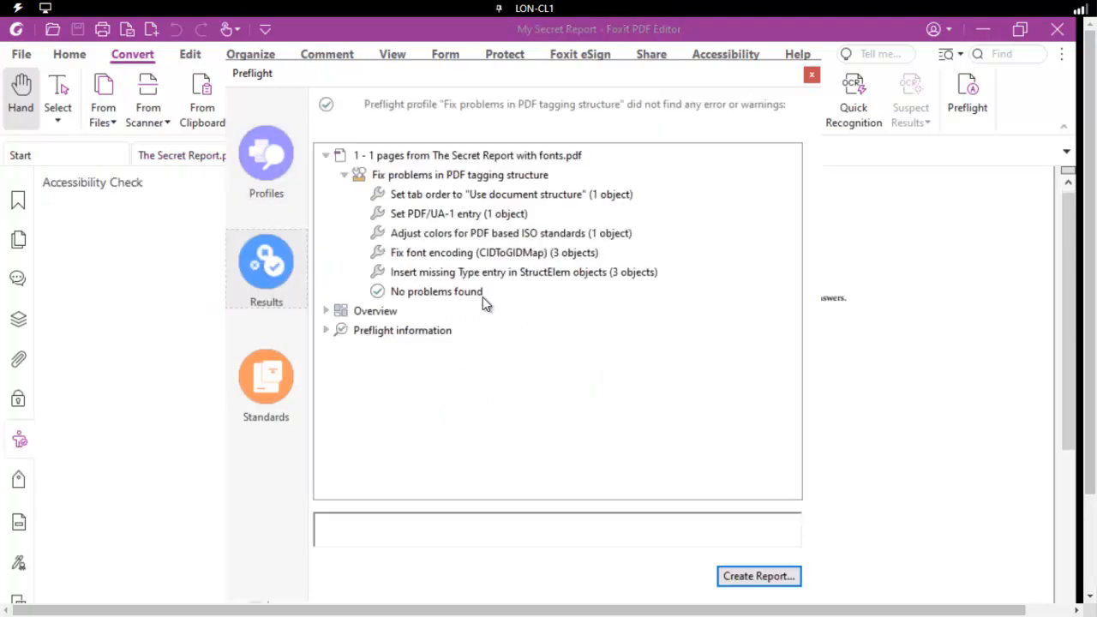
{"action": "mouse_move", "coordinate": [452, 207]}
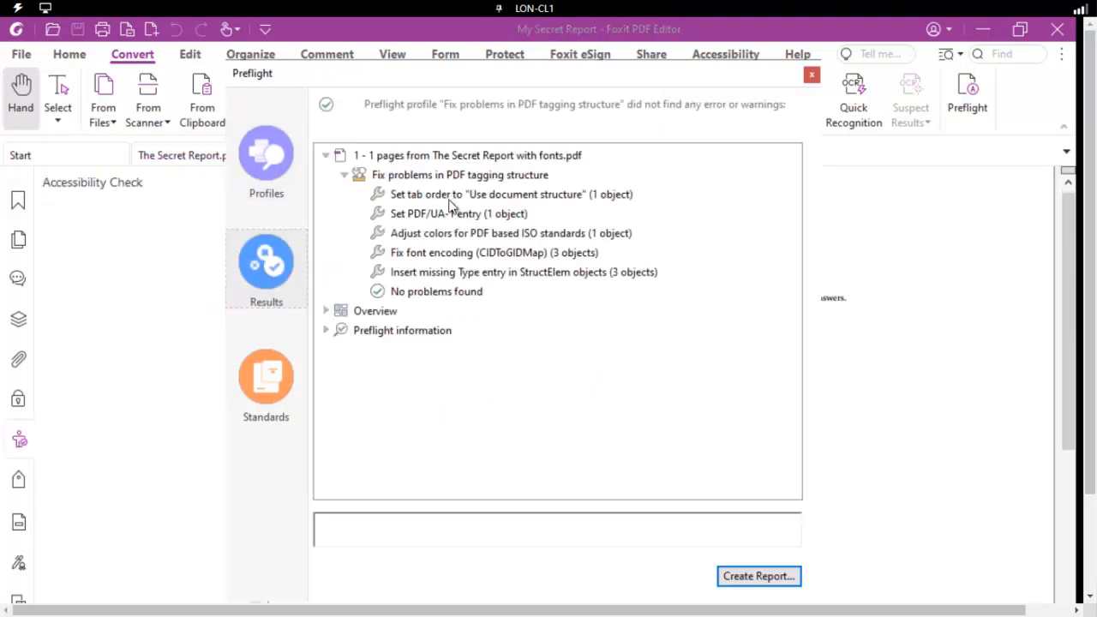
{"action": "mouse_move", "coordinate": [785, 97]}
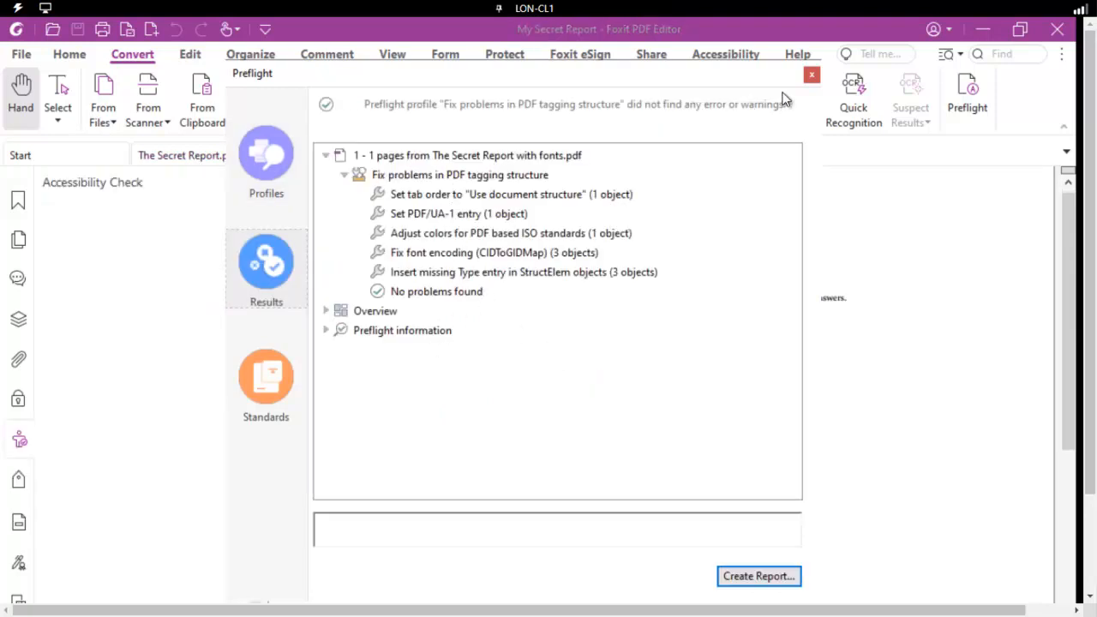
{"action": "left_click", "coordinate": [811, 76]}
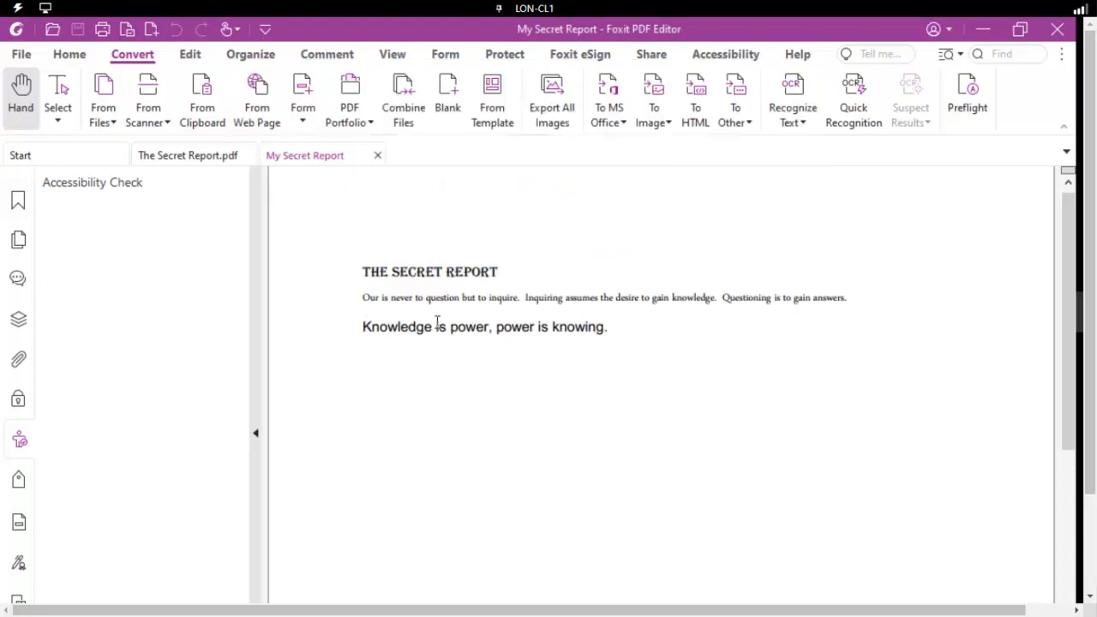
{"action": "left_click", "coordinate": [968, 96]}
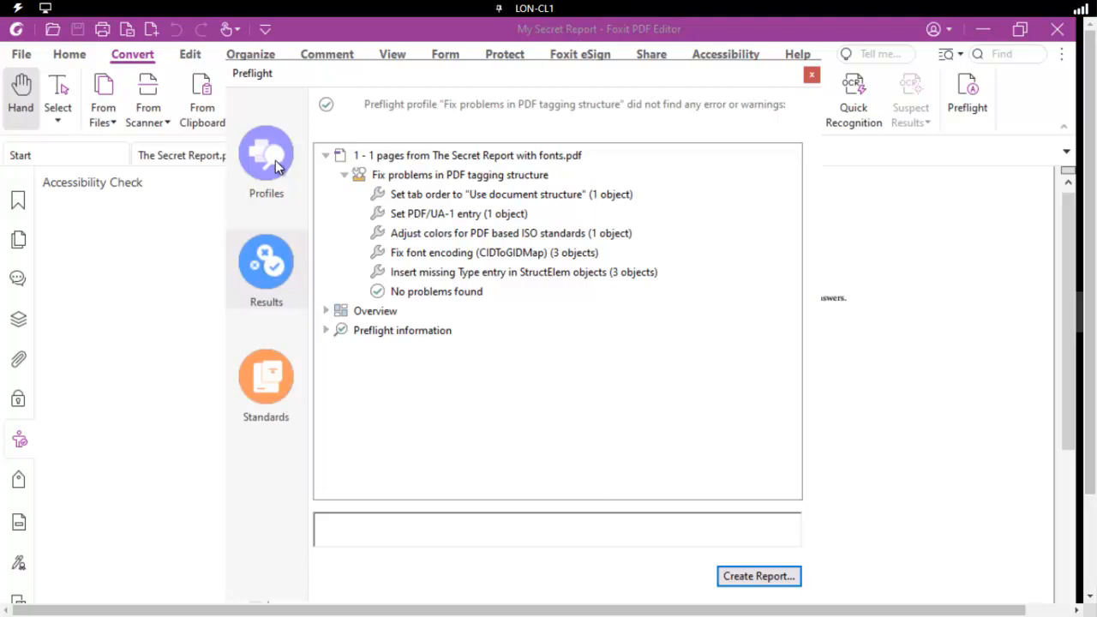
- Verify PDF/UA-1 syntax compliance again, confirm no problems are found, and close Preflight
{"action": "left_click", "coordinate": [266, 154]}
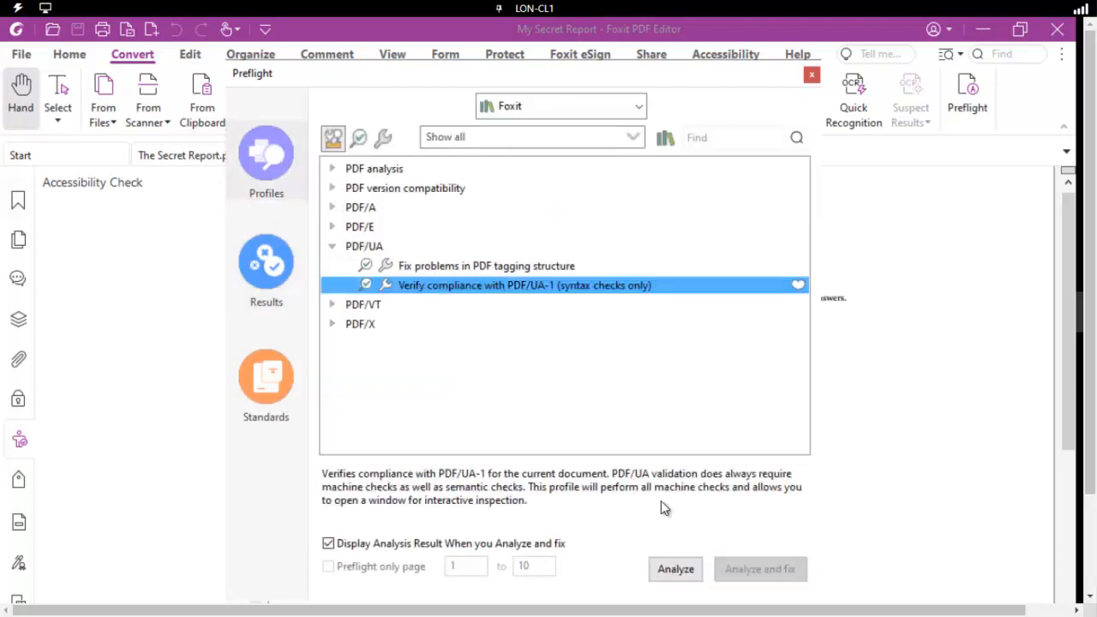
{"action": "left_click", "coordinate": [675, 570]}
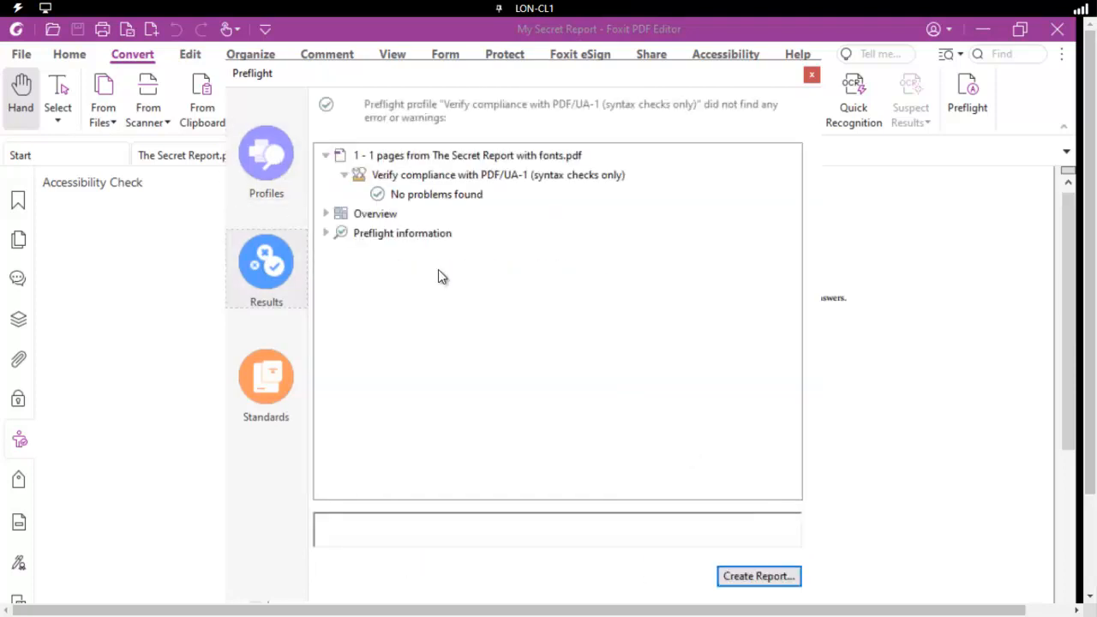
{"action": "mouse_move", "coordinate": [393, 216]}
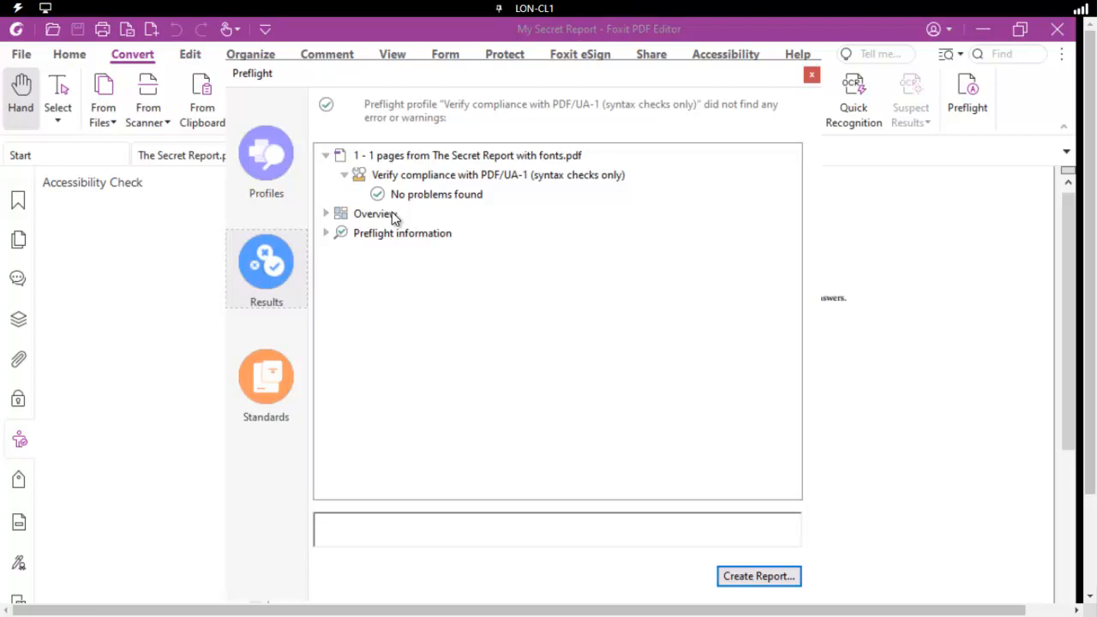
{"action": "mouse_move", "coordinate": [708, 350]}
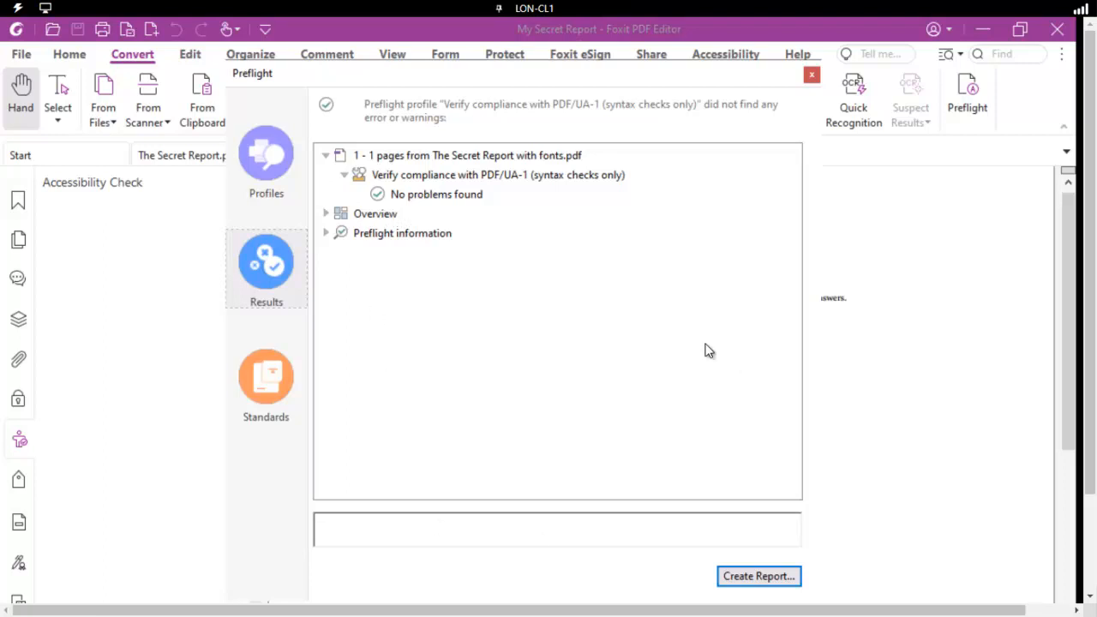
{"action": "left_click", "coordinate": [497, 175]}
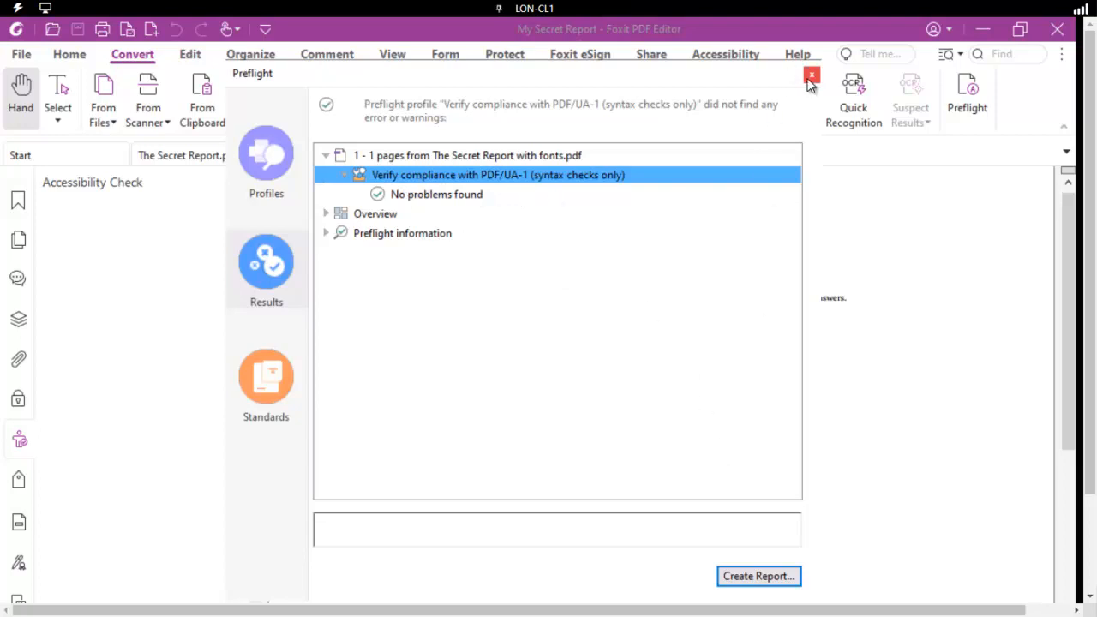
{"action": "left_click", "coordinate": [811, 76]}
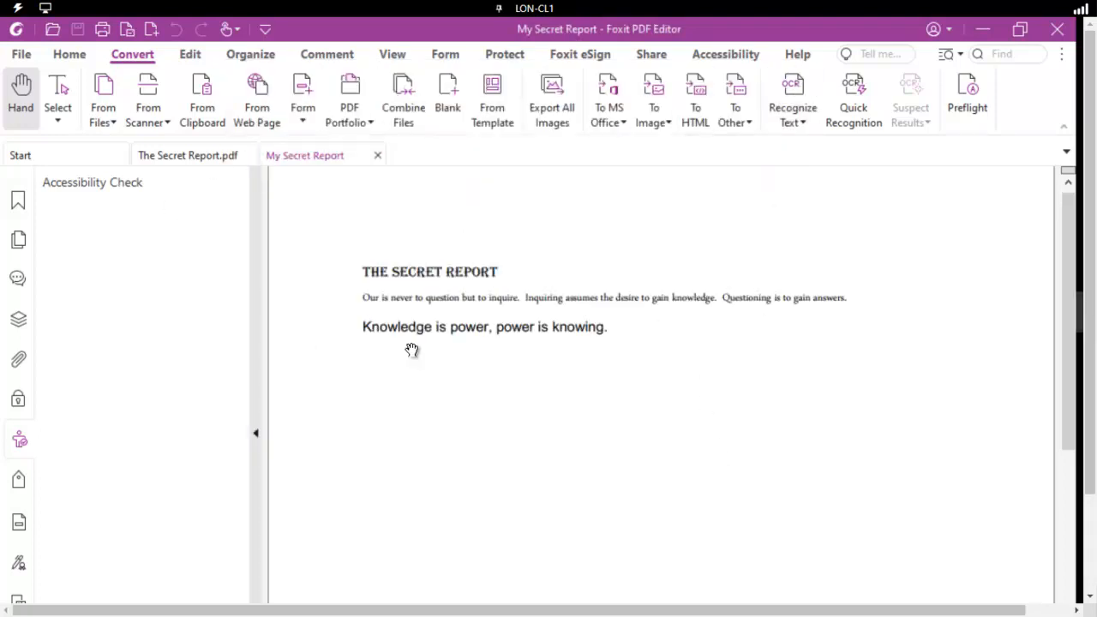